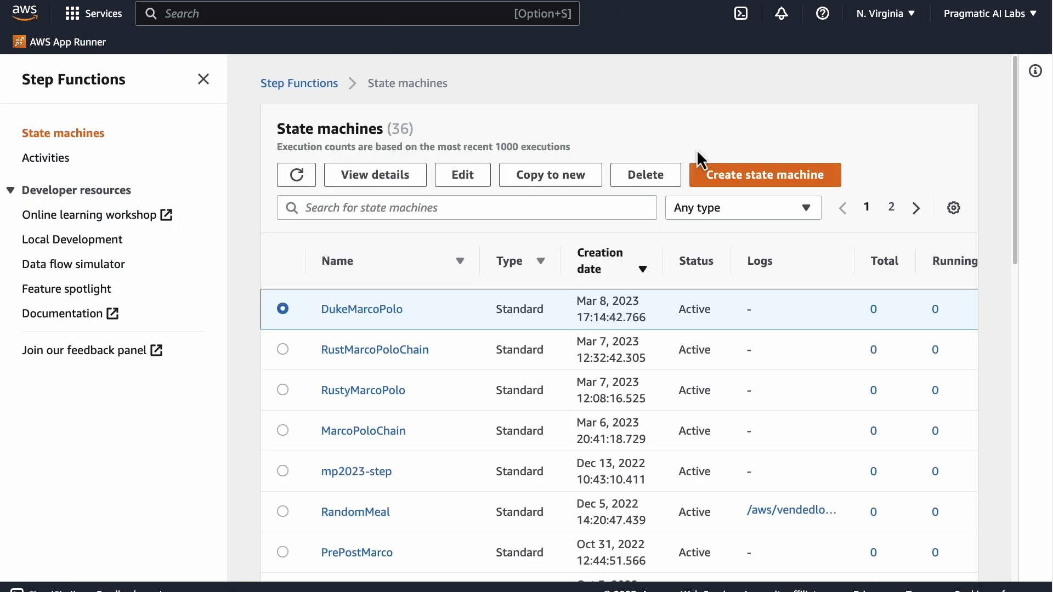
- Start a new state machine with visual design and the Standard type
click(765, 175)
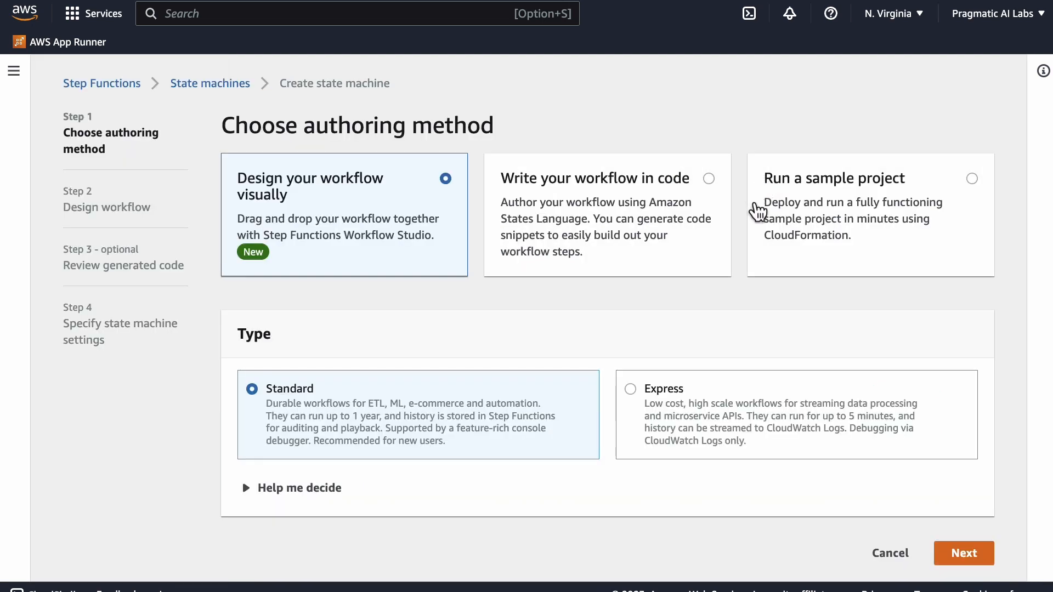
mouse_move(995, 467)
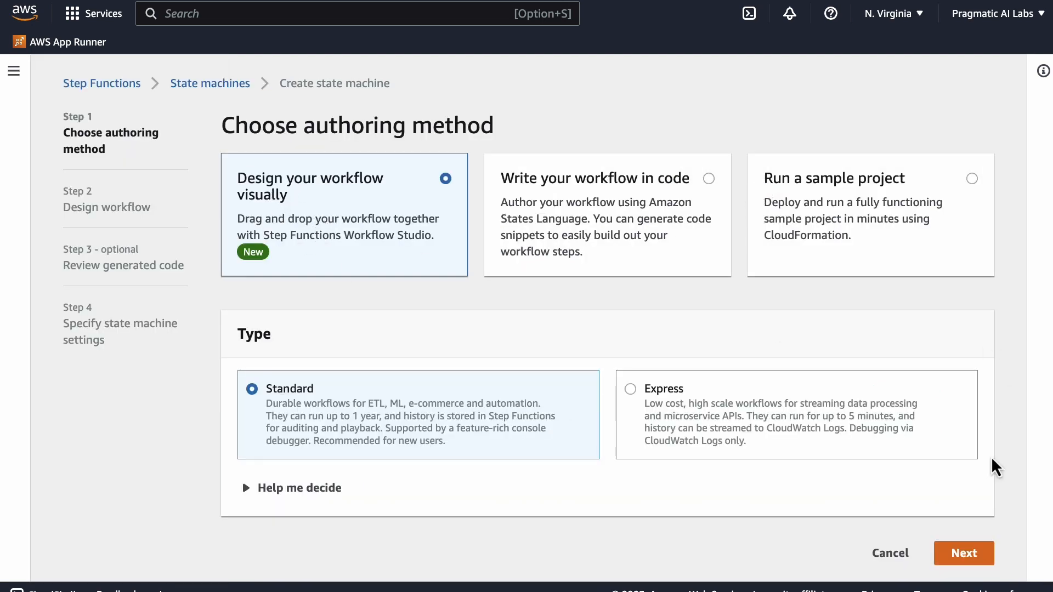
mouse_move(965, 565)
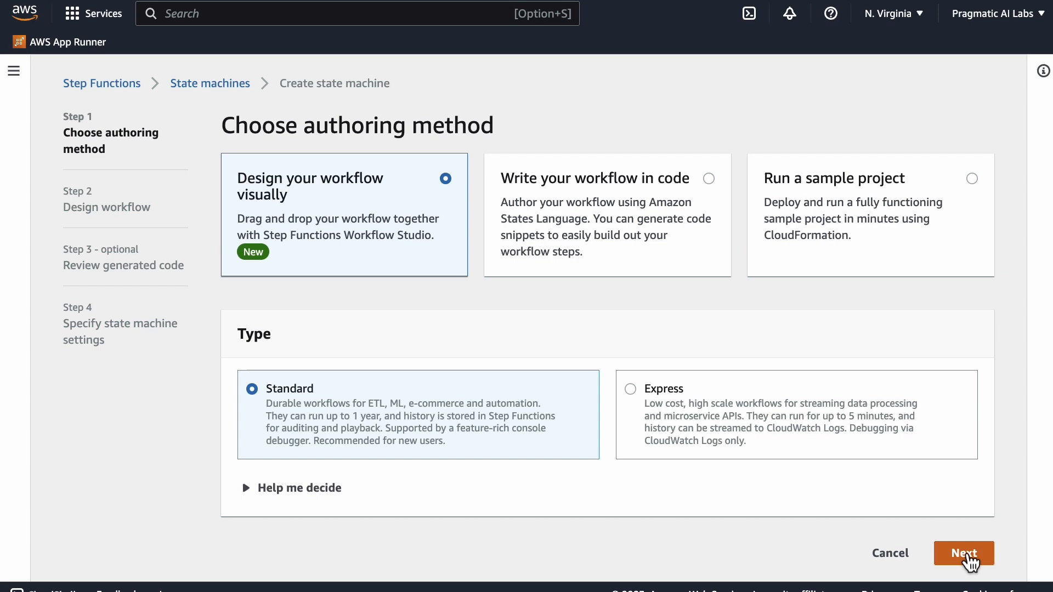
- Rename the first Lambda Invoke state to 'Add' and add a second named 'divide by two'
click(963, 553)
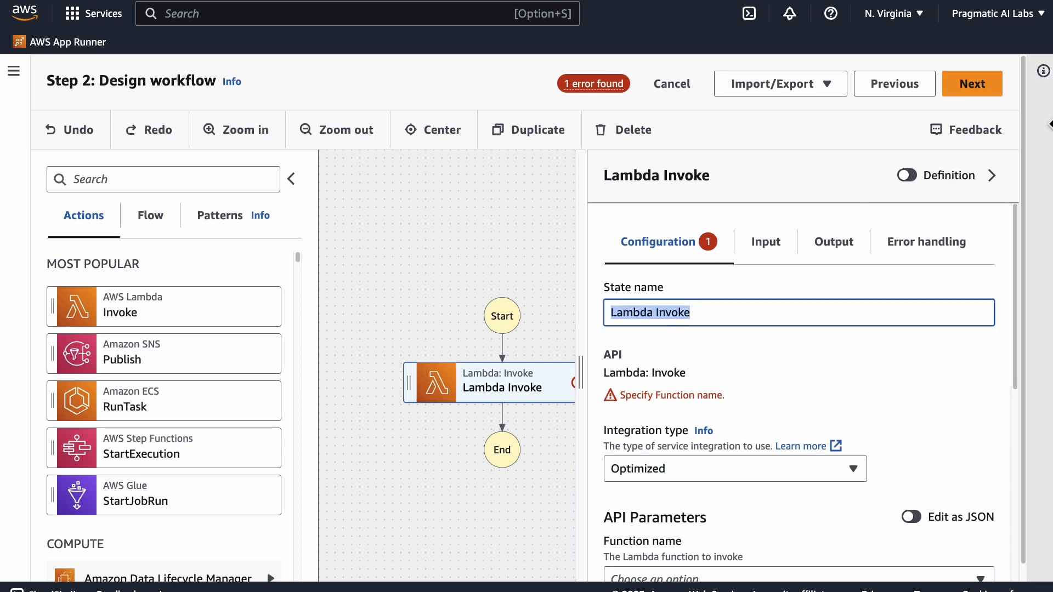
text(Add)
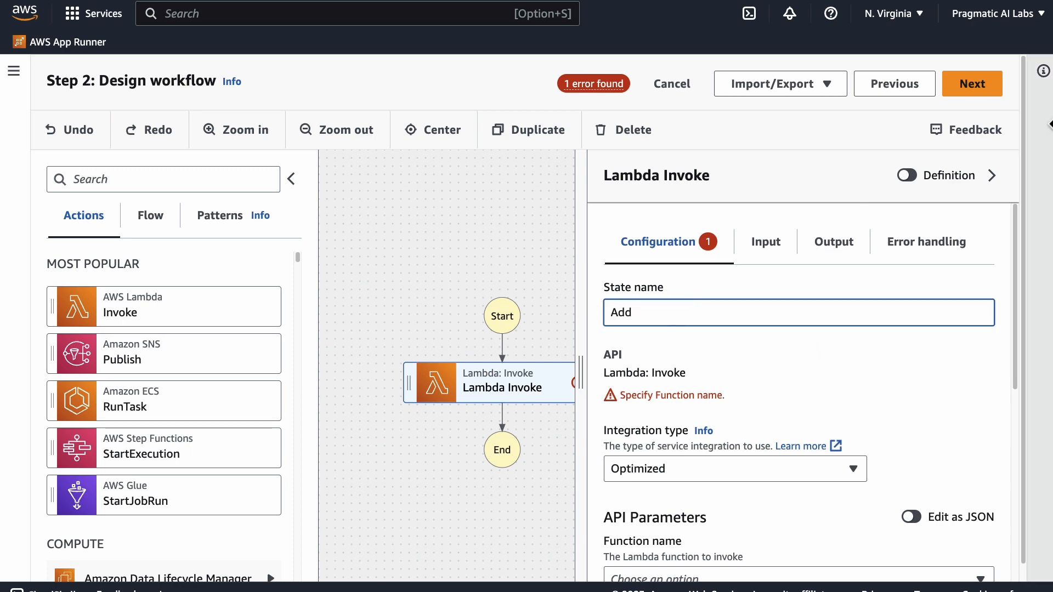
mouse_move(576, 374)
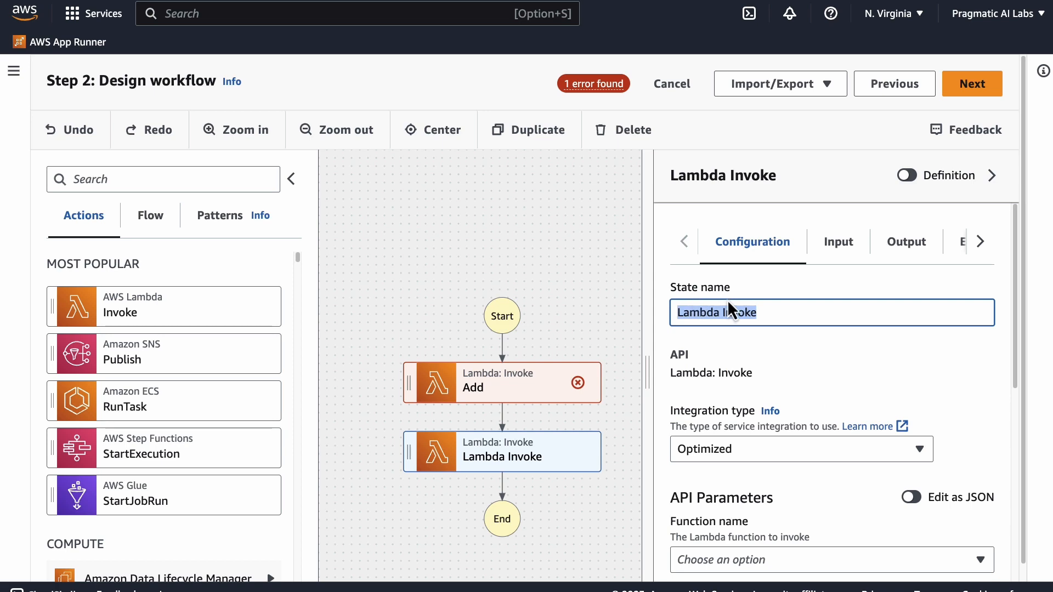
text(d)
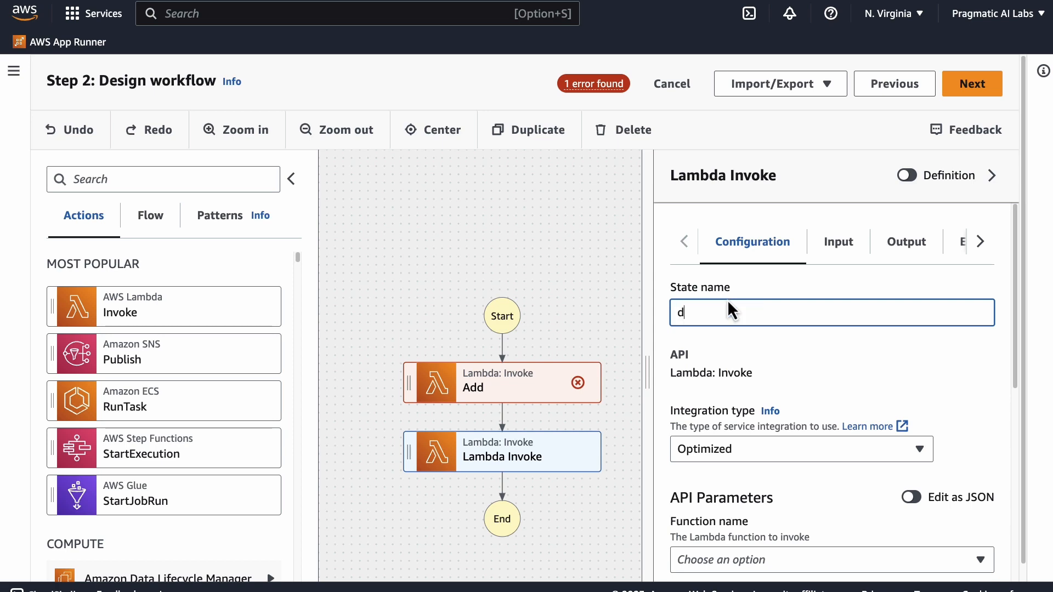
text(ivide by)
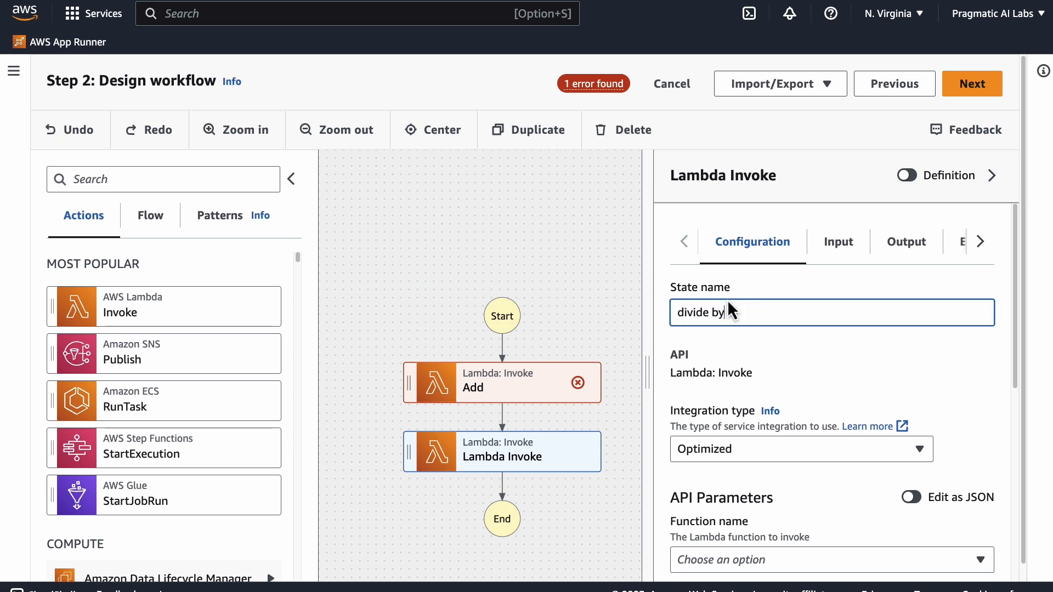
text(two)
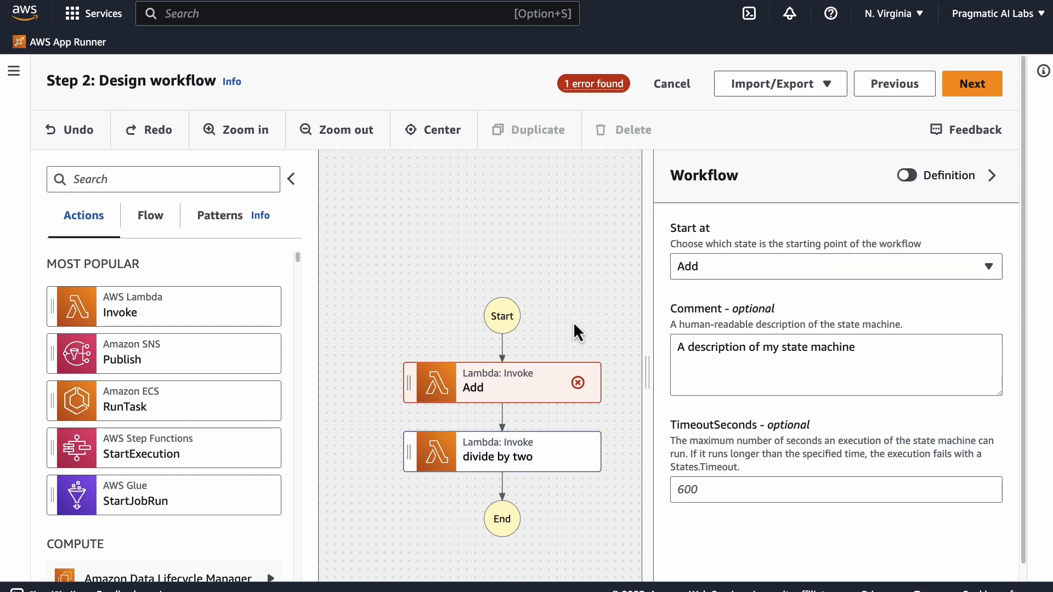
- Point Add at add:$LATEST and divide by two at divide_by_two:$LATEST
click(501, 382)
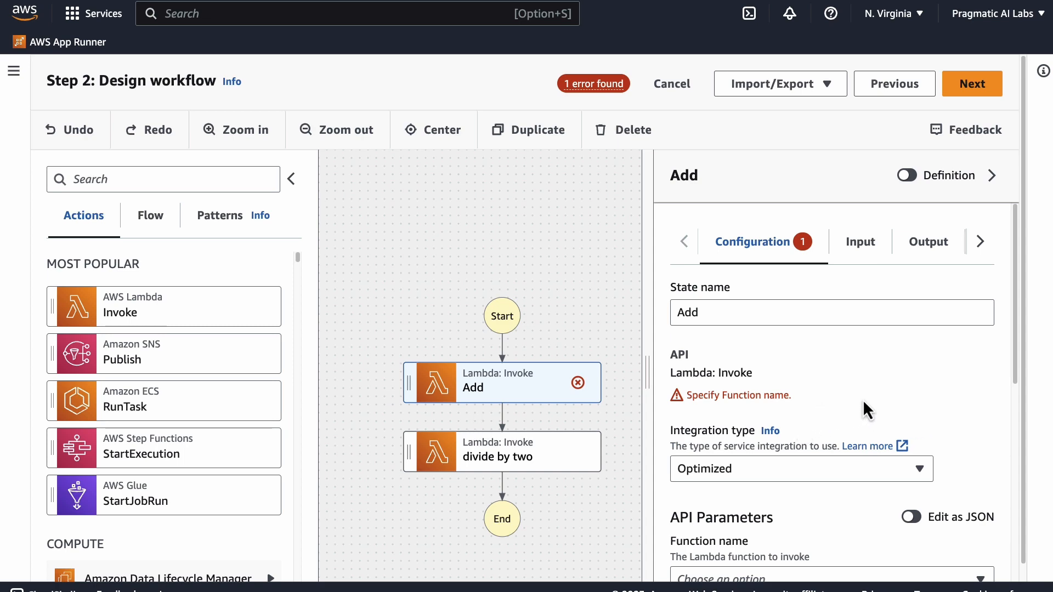
scroll(down, 3)
text(add)
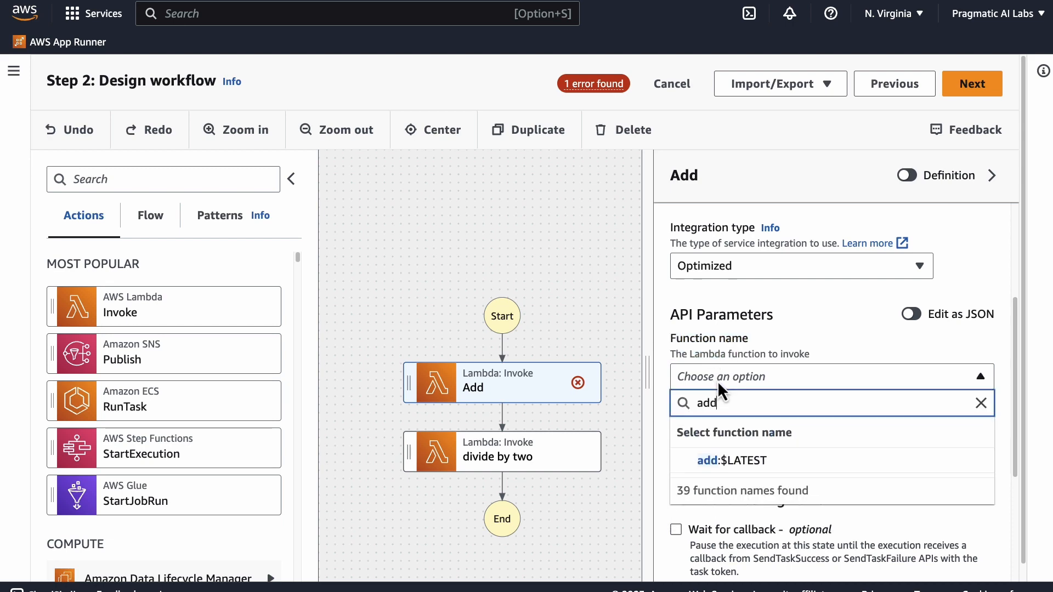
click(731, 461)
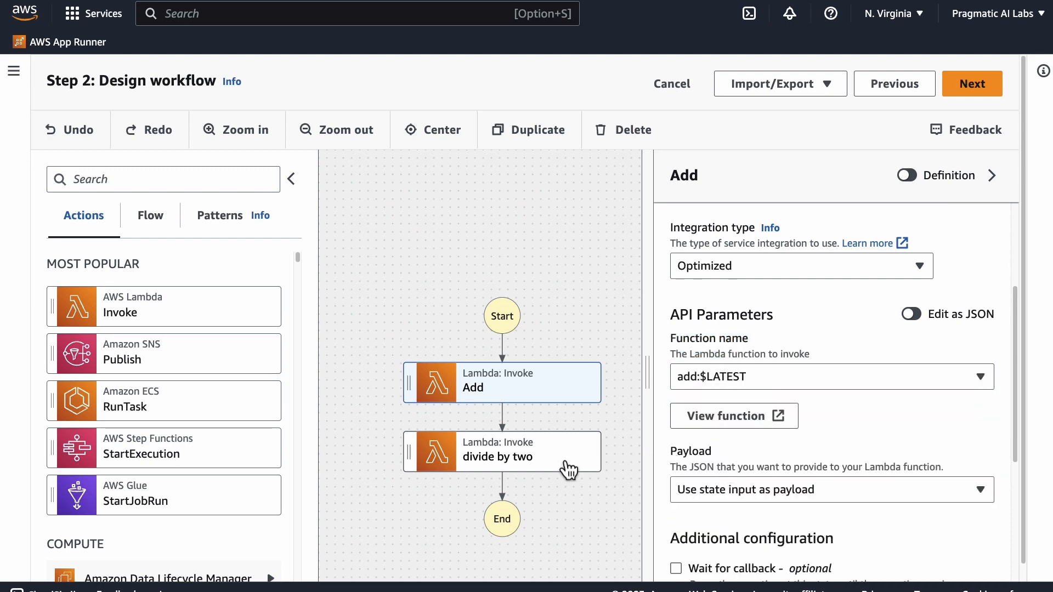
click(501, 456)
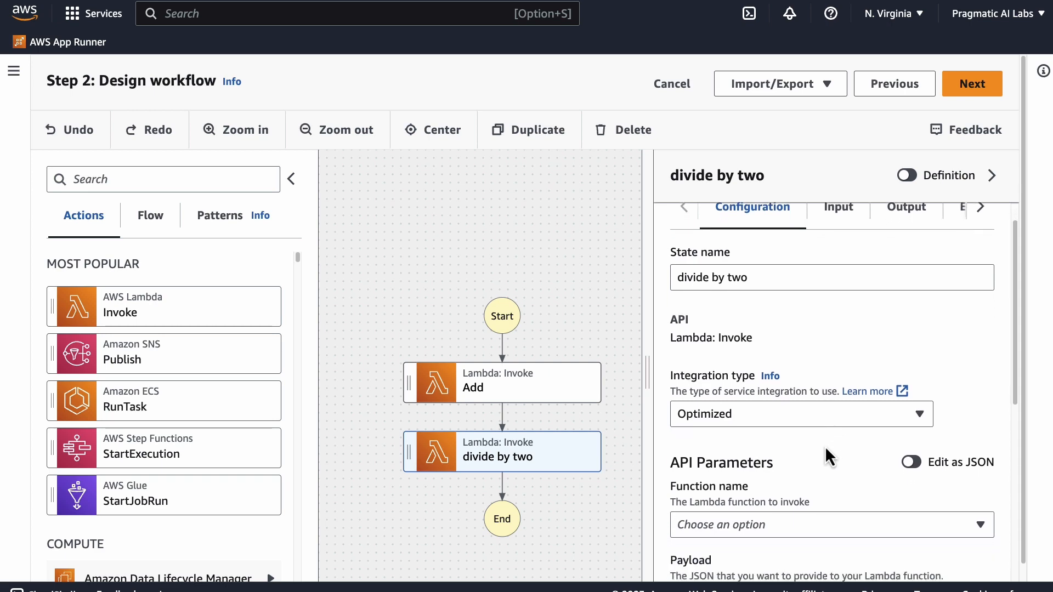
click(832, 524)
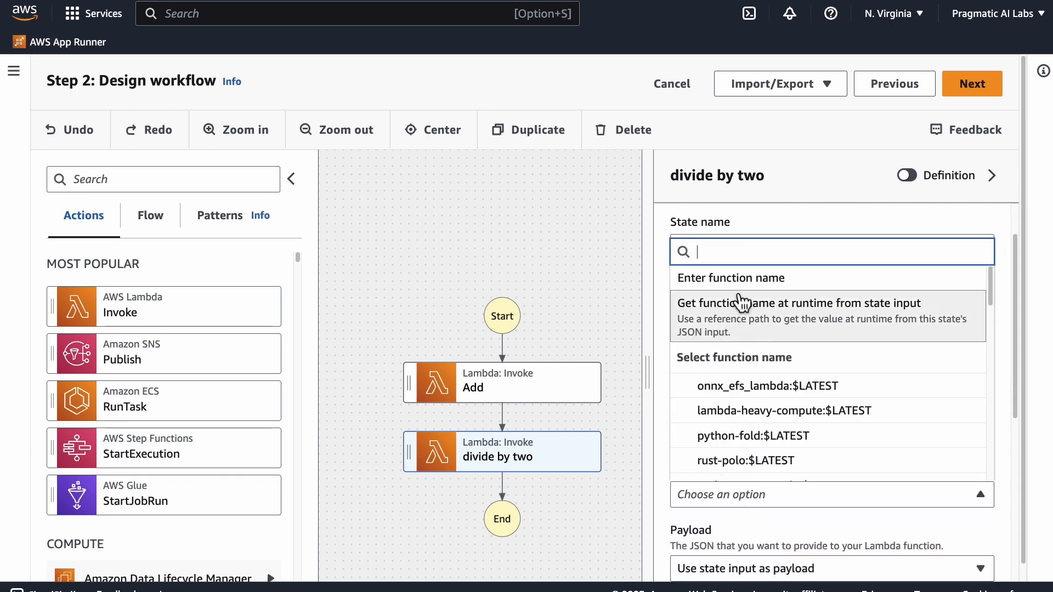
text(divide_by_two:$LATEST)
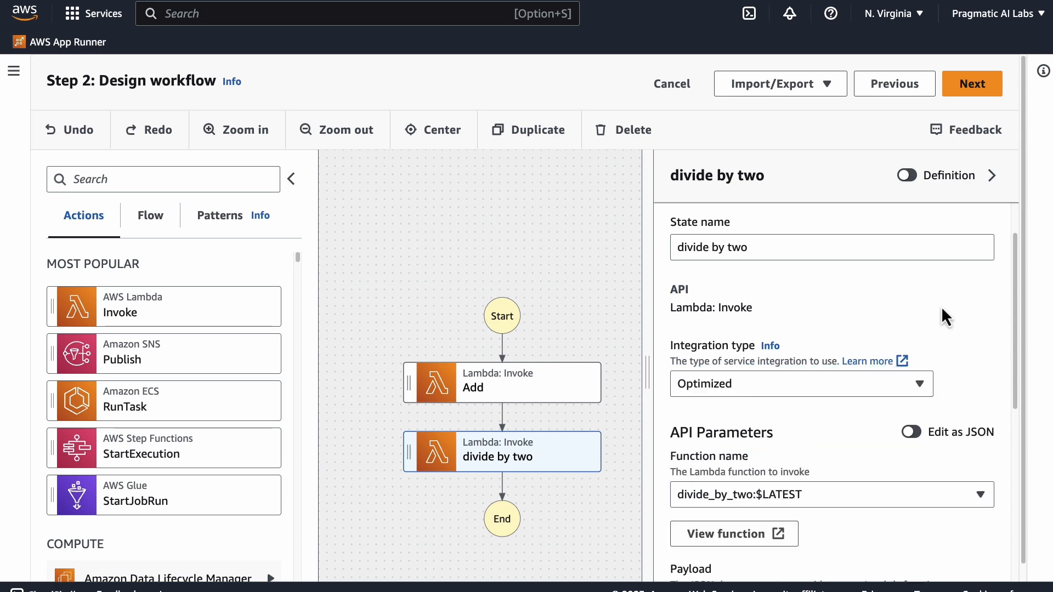
mouse_move(939, 306)
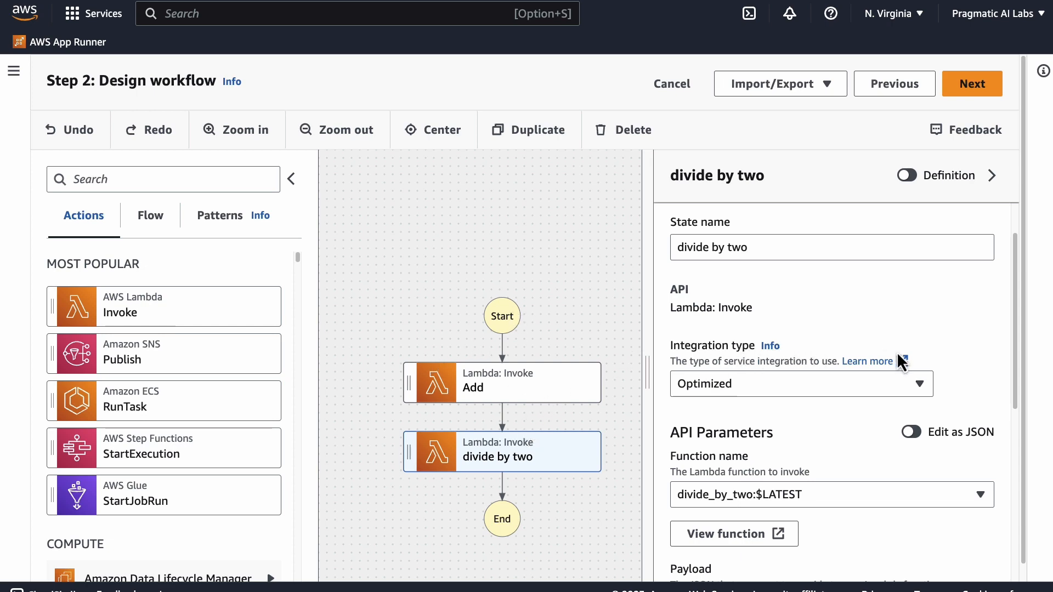
- Move past the generated definition review to the state machine settings
scroll(down, 3)
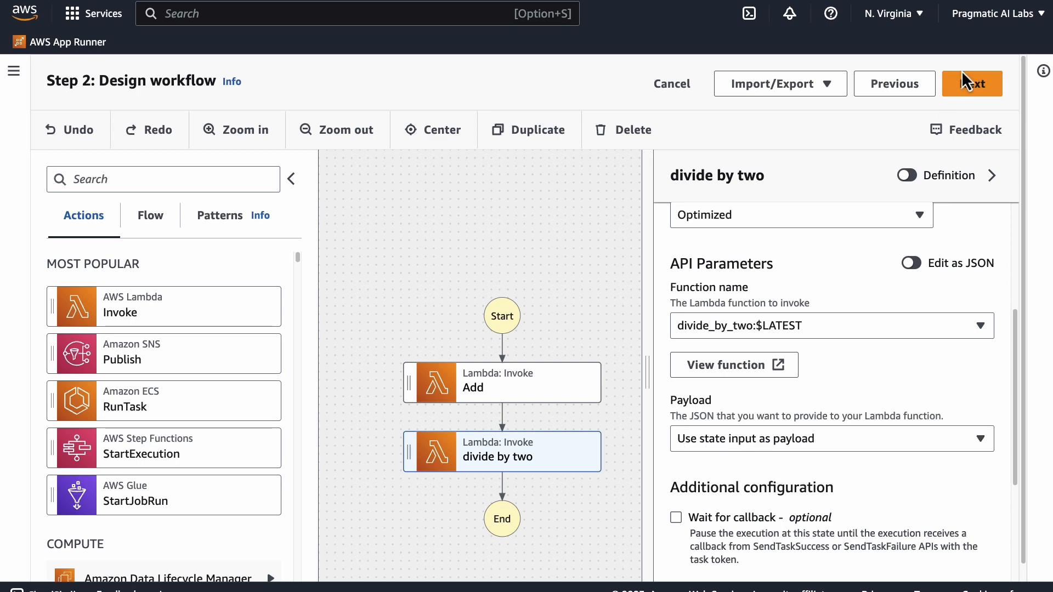
click(972, 83)
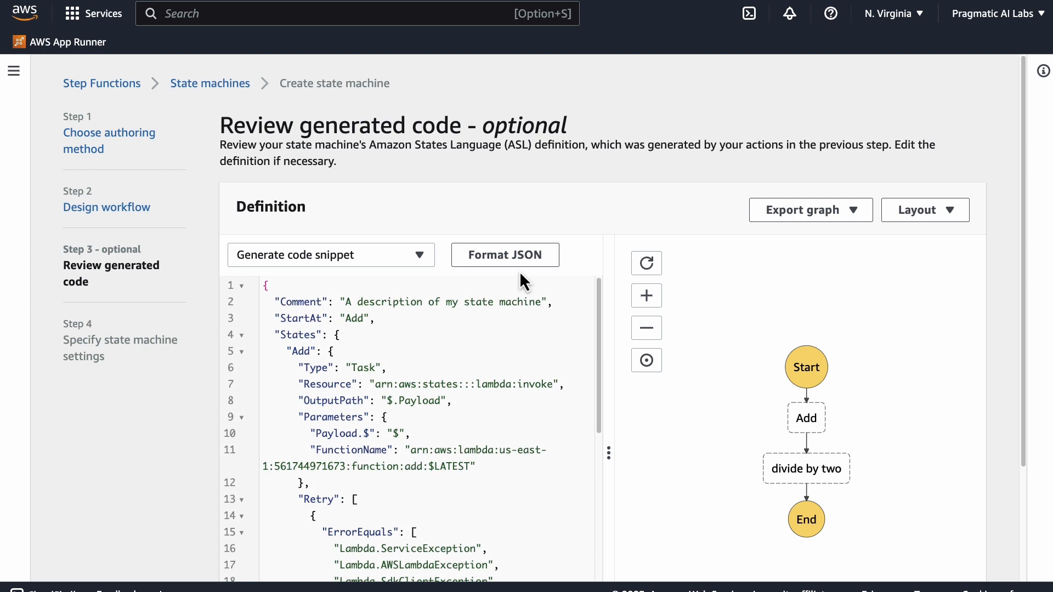
scroll(down, 3)
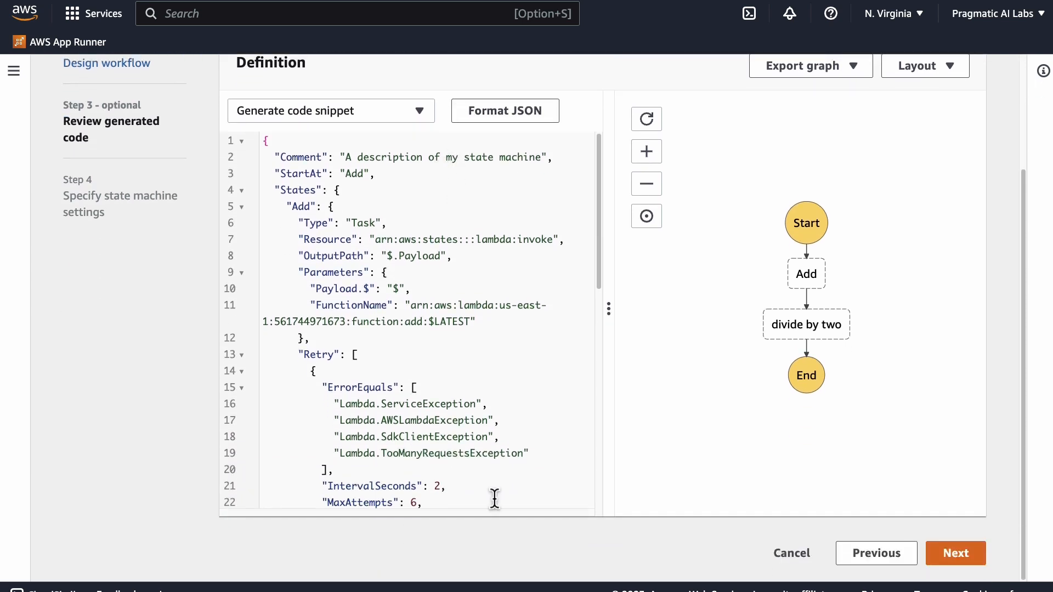
mouse_move(972, 565)
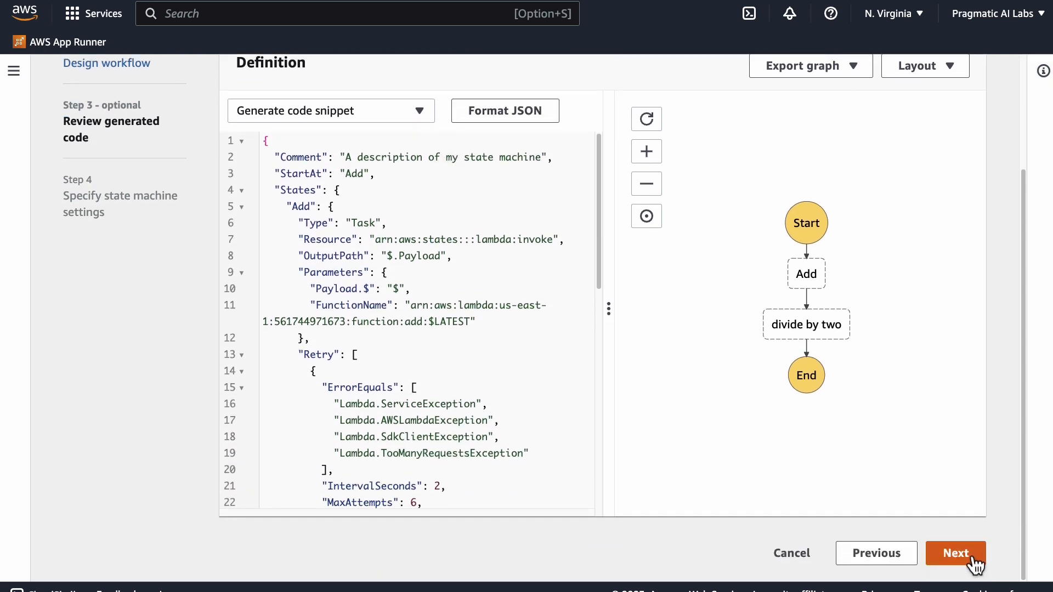
click(955, 552)
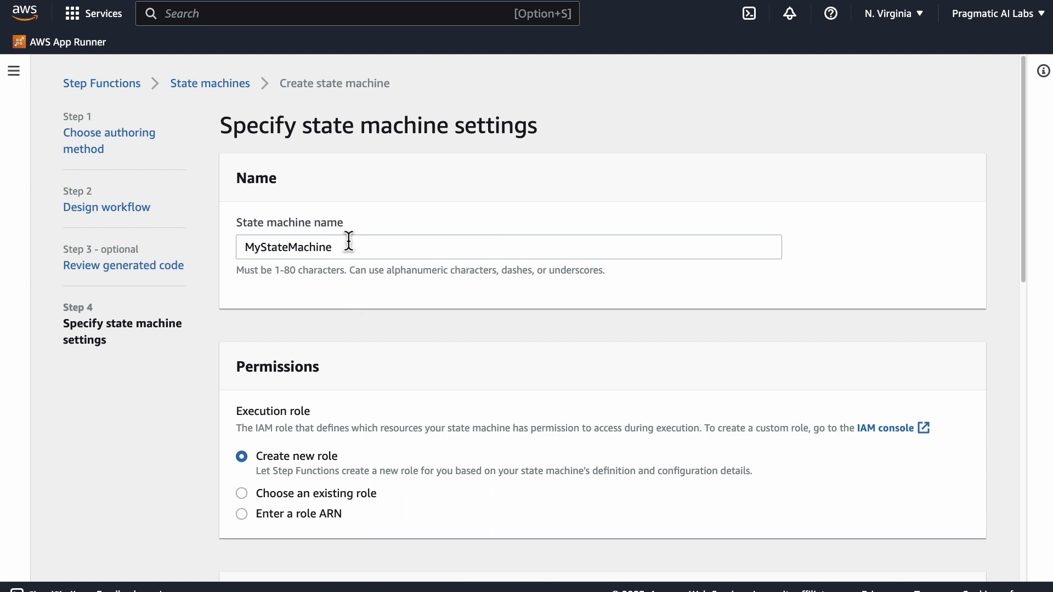
- Replace the name MyStateMachine with 'add-divide' and create the state machine
double_click(287, 247)
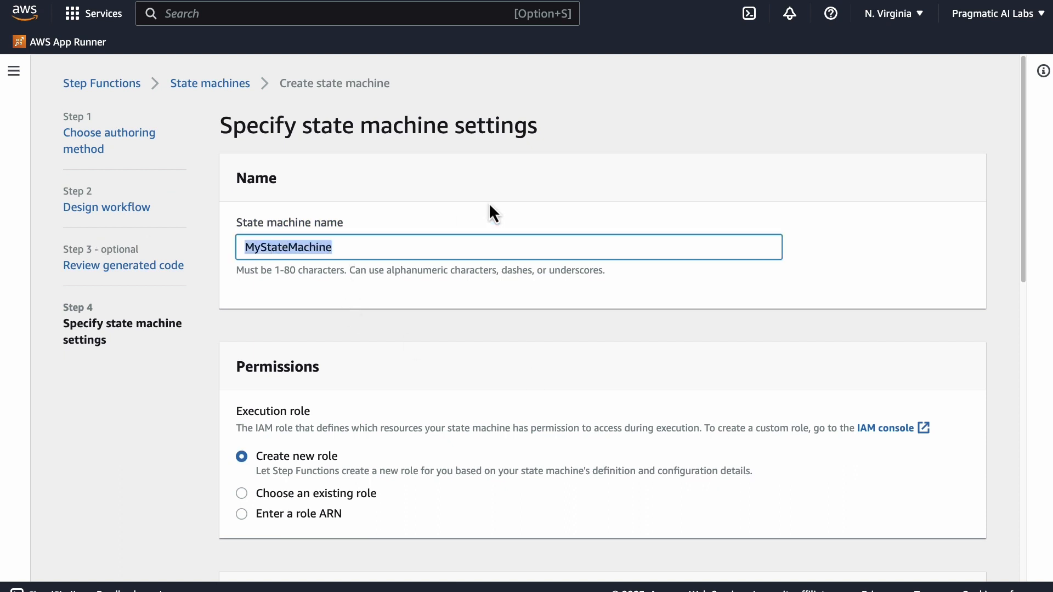
text(add-)
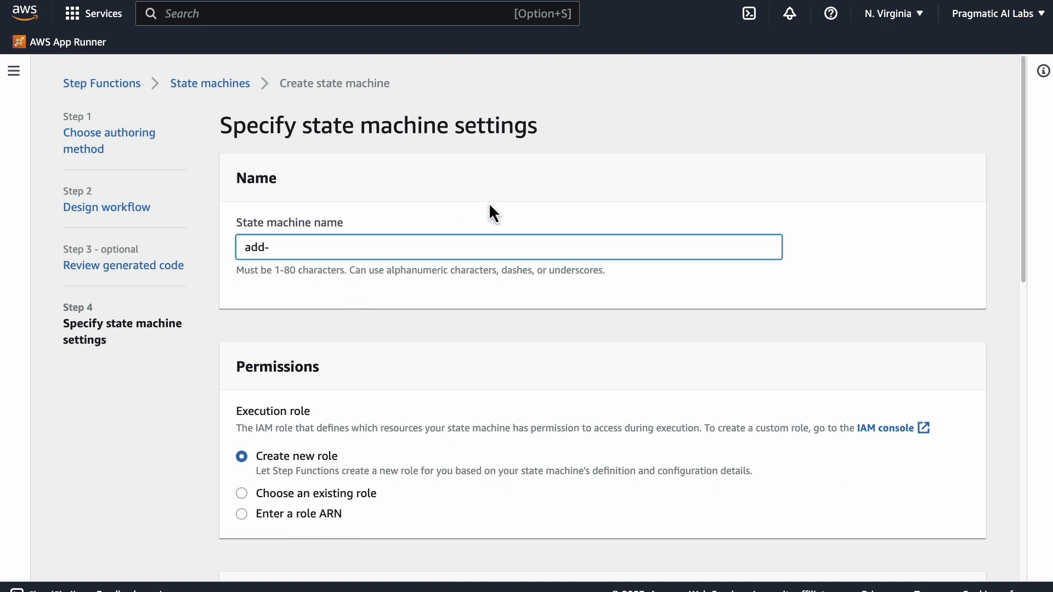
text(divide)
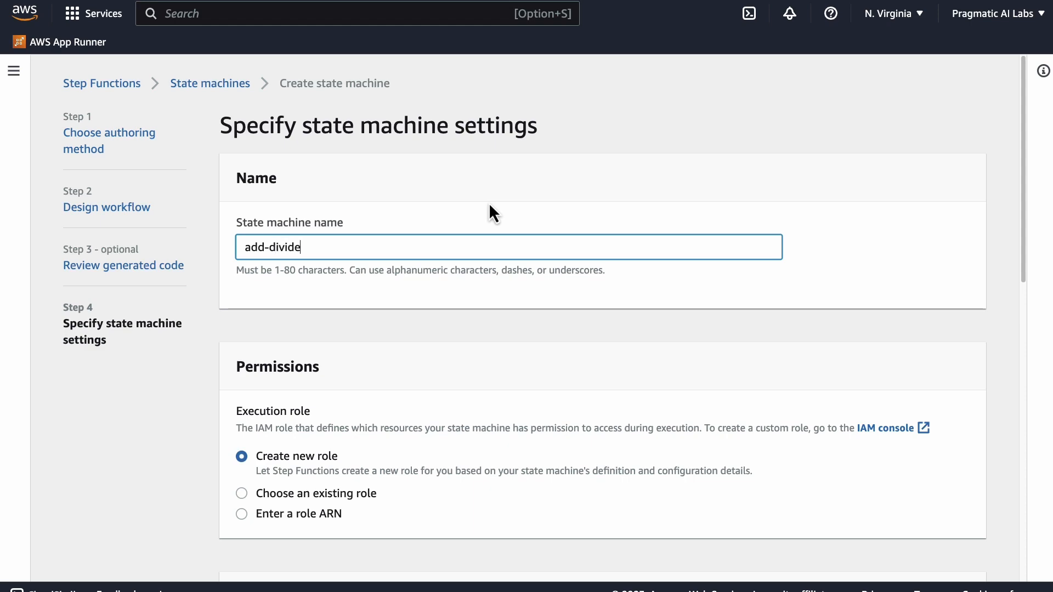
scroll(down, 3)
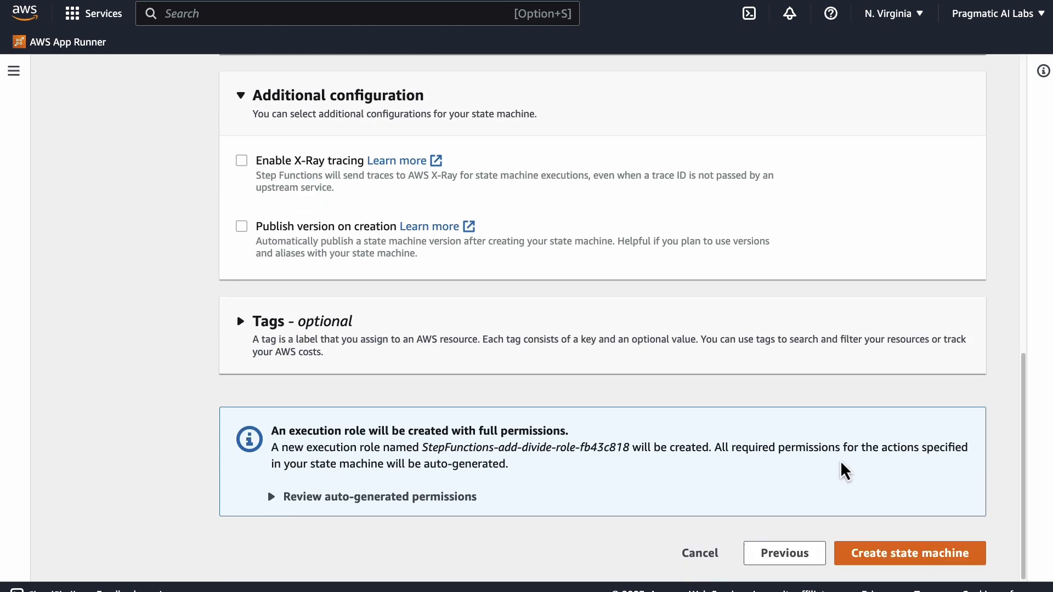
click(910, 553)
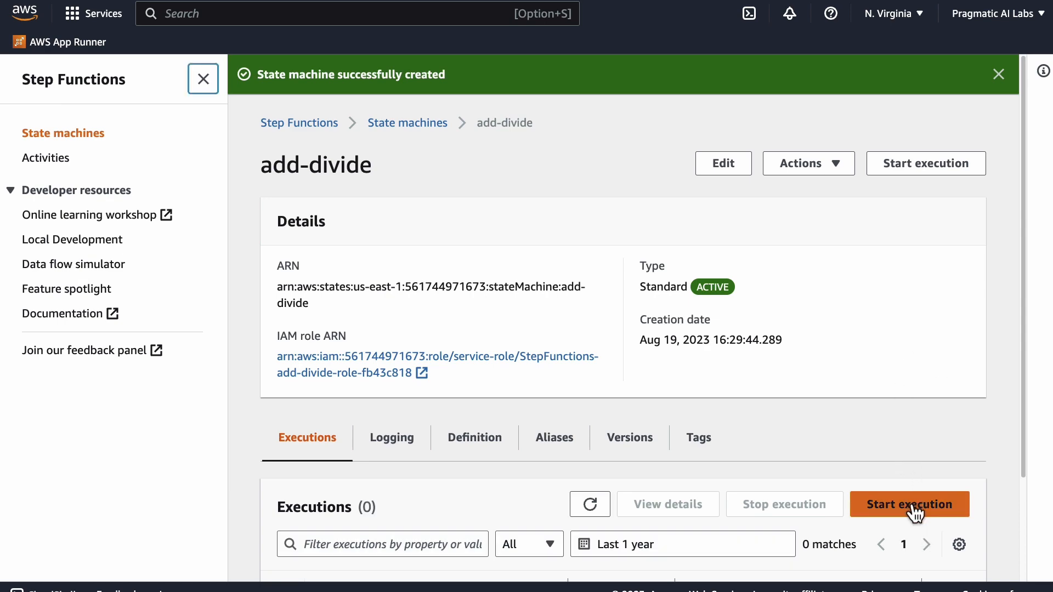
- Start a new execution with input JSON {"x": 10, "y": 20}
click(909, 503)
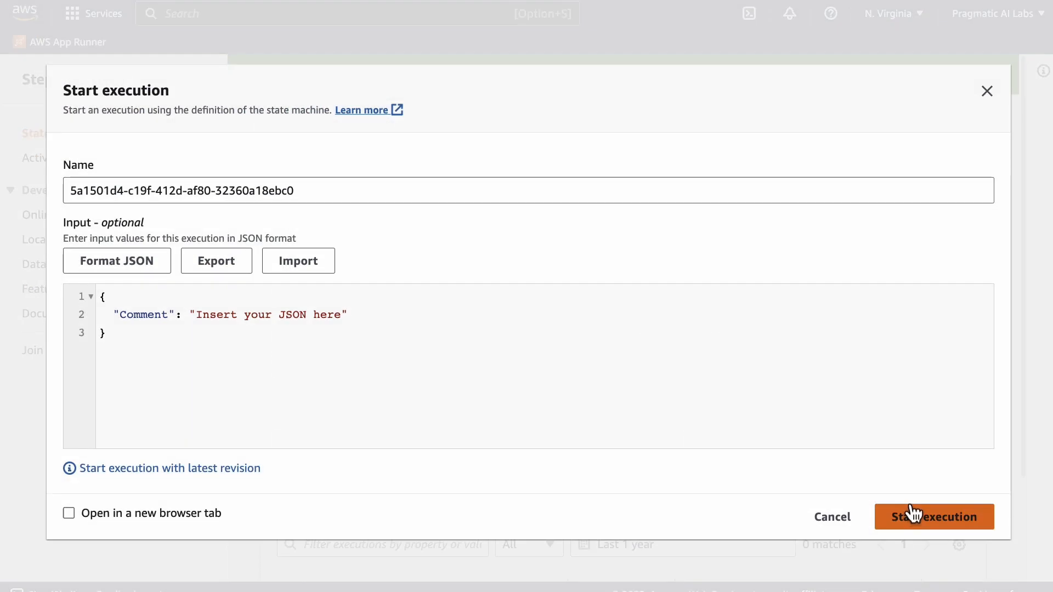
mouse_move(139, 315)
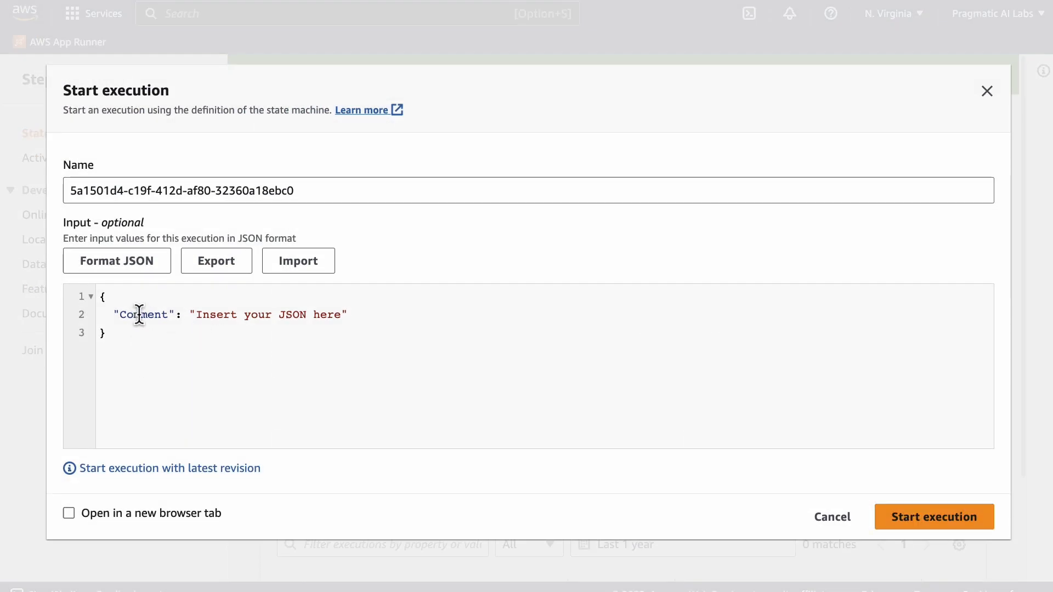
double_click(144, 315)
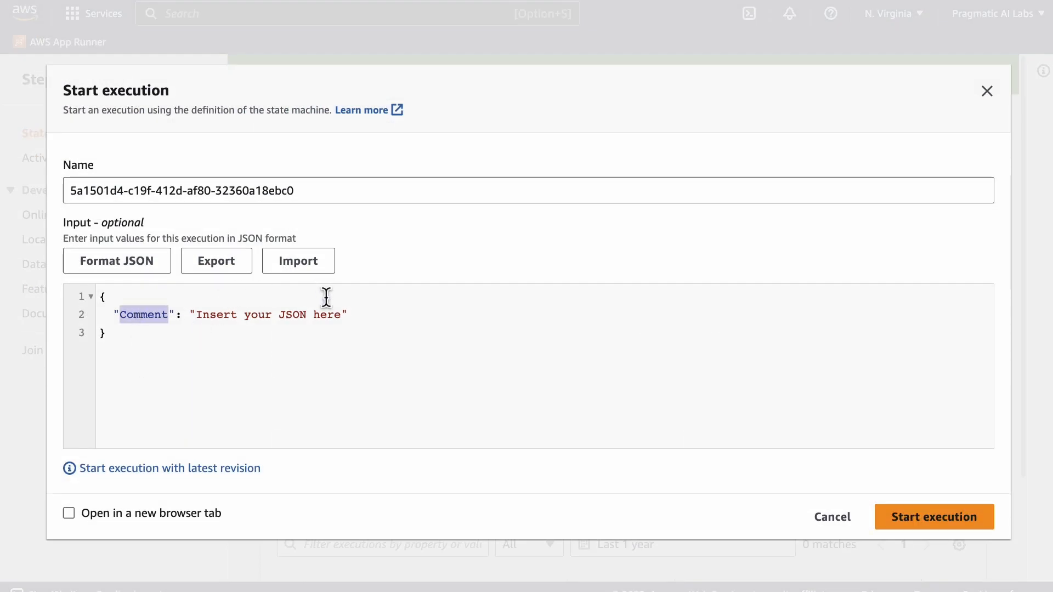
text(x)
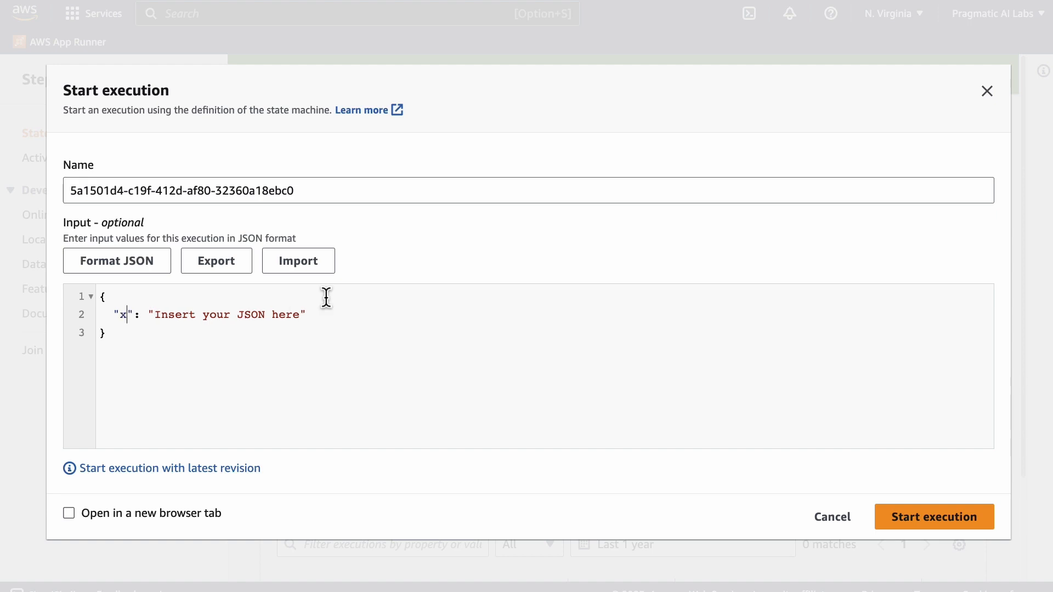
drag(152, 314, 303, 314)
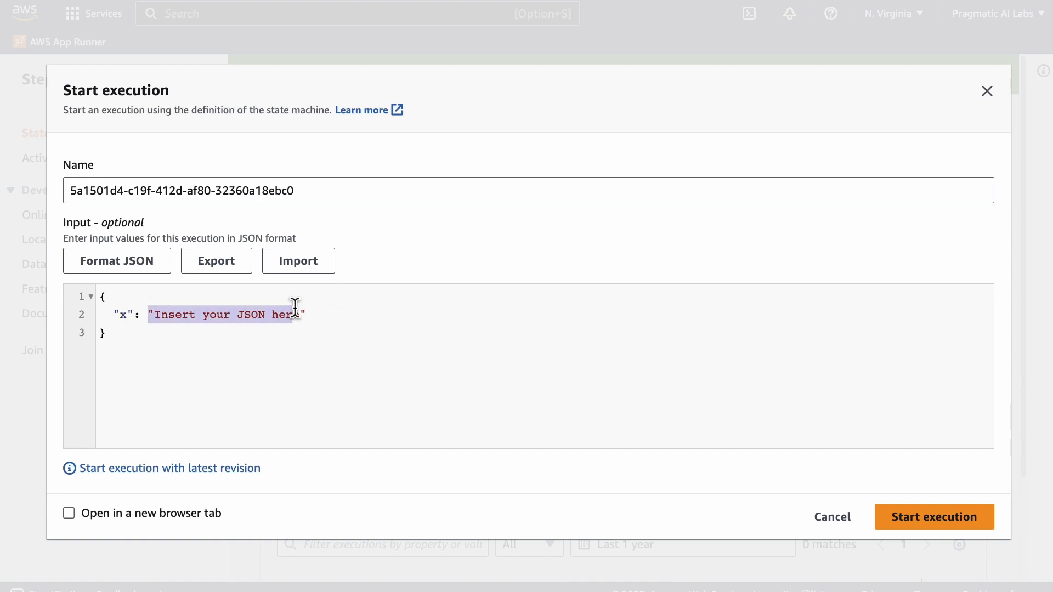
text(10)
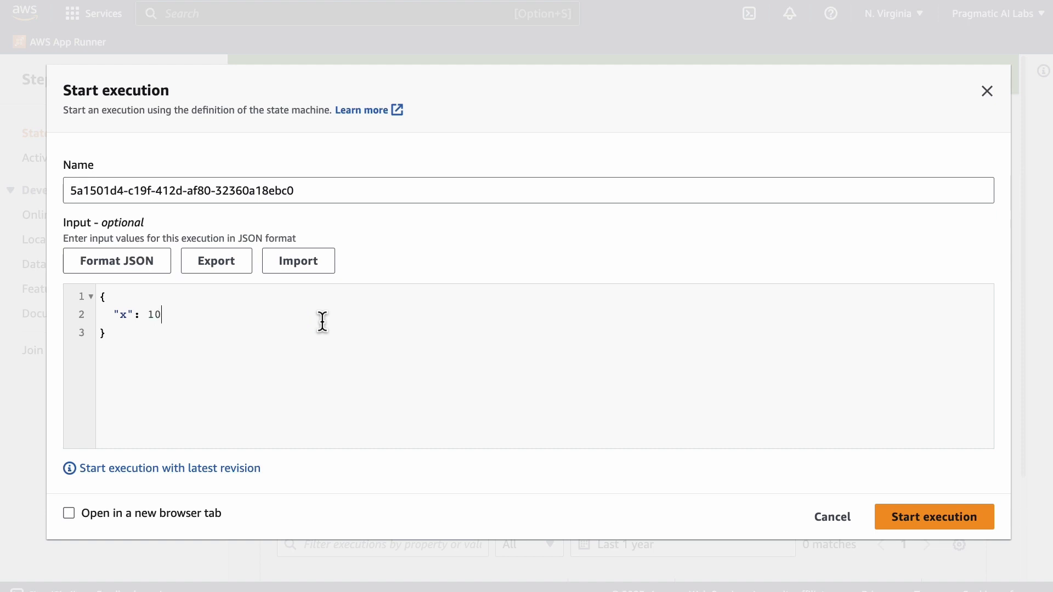
text(,)
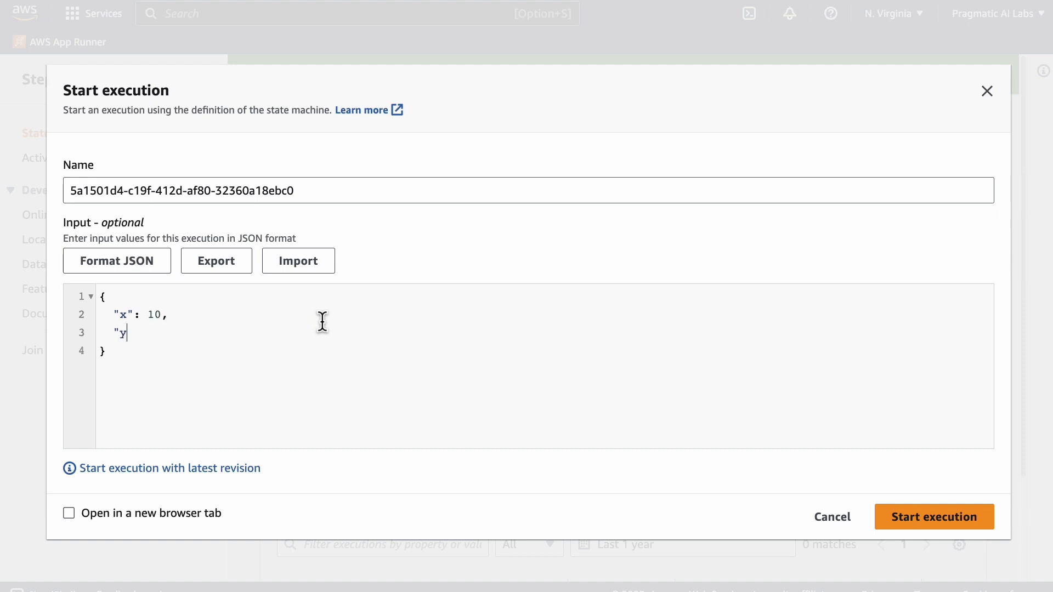
text(":2)
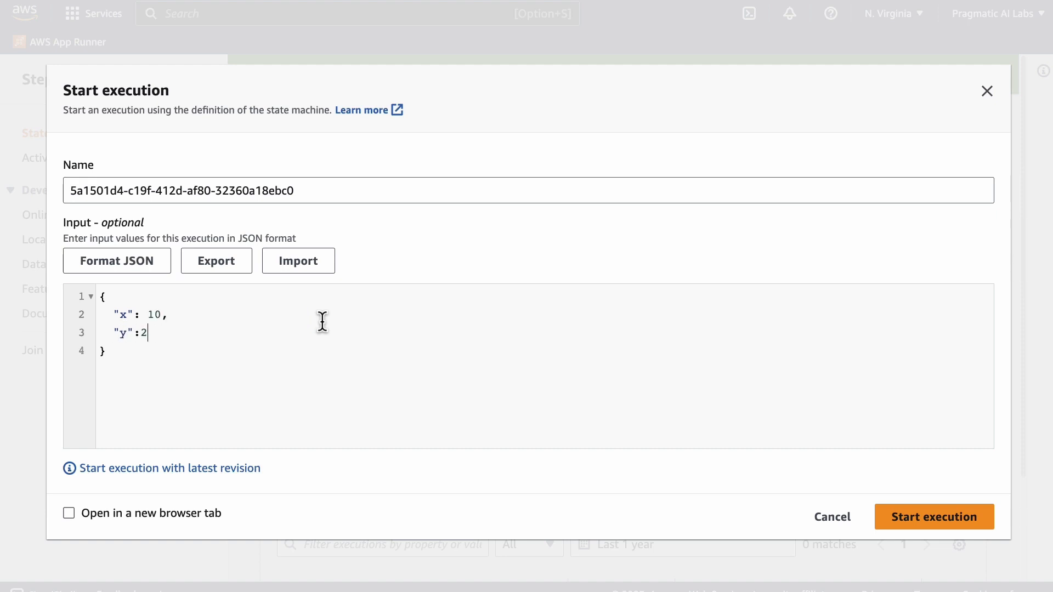
text(0)
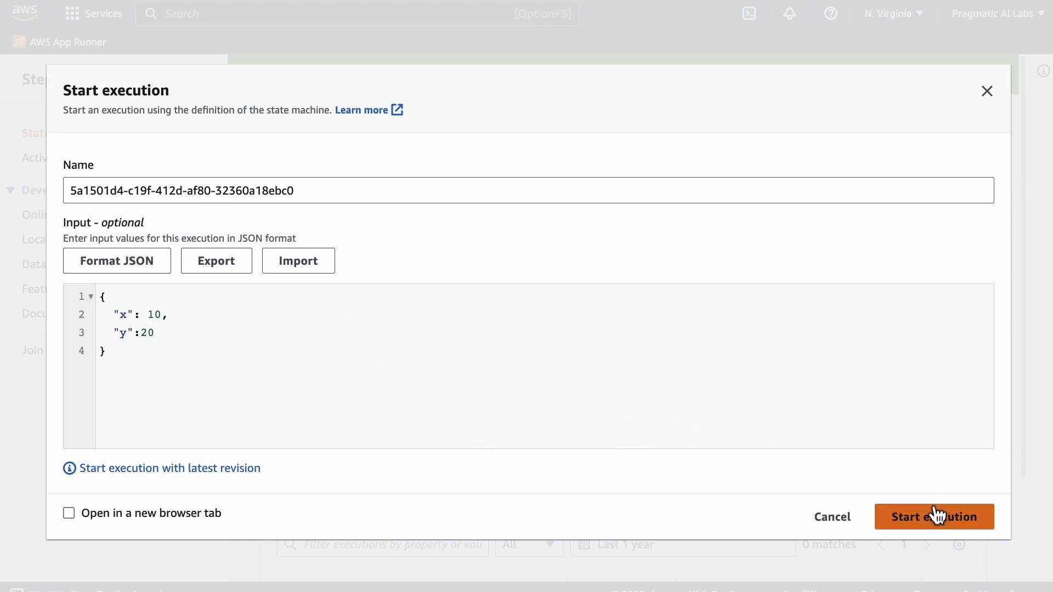
- Run the execution and inspect the Add step's input and its output total of 30
click(934, 516)
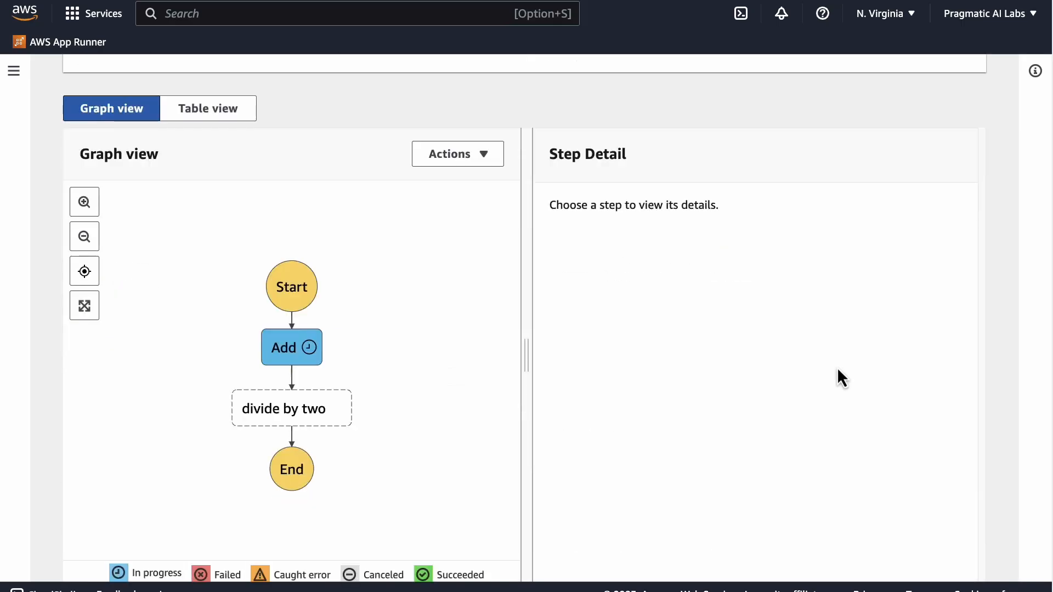
click(291, 347)
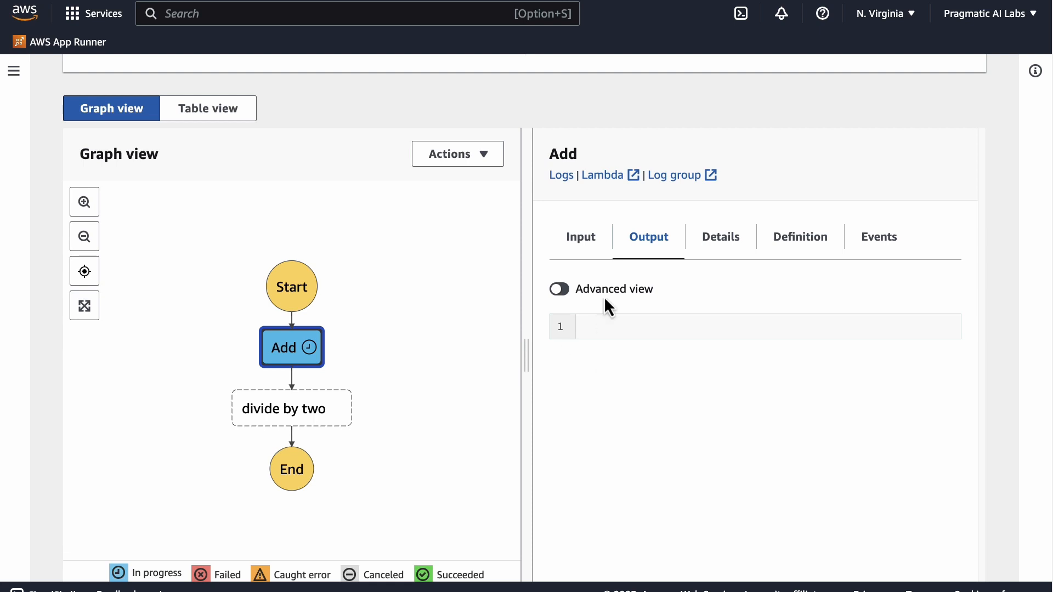
click(581, 237)
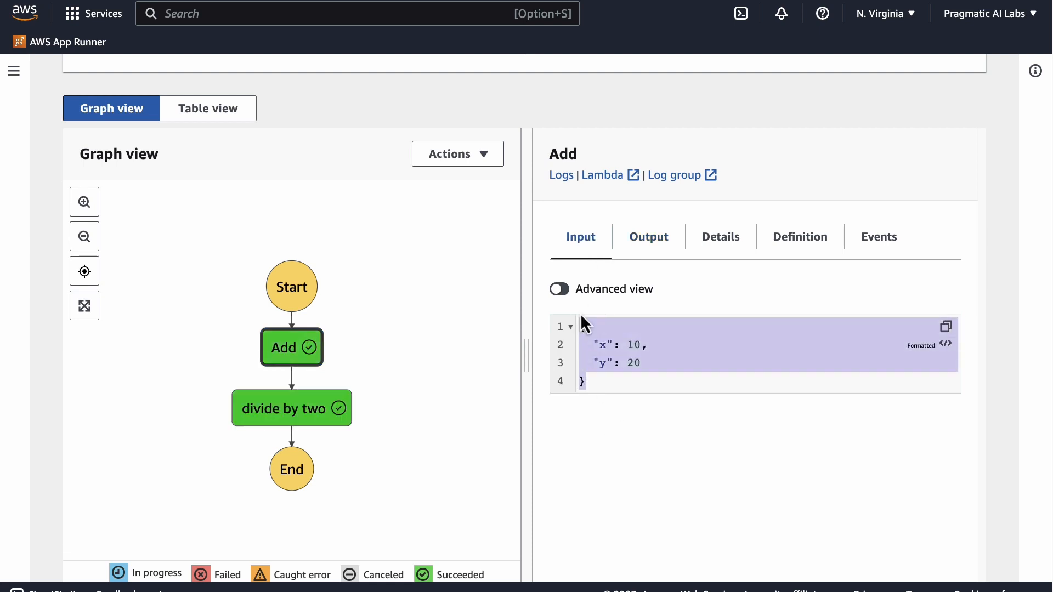
click(649, 237)
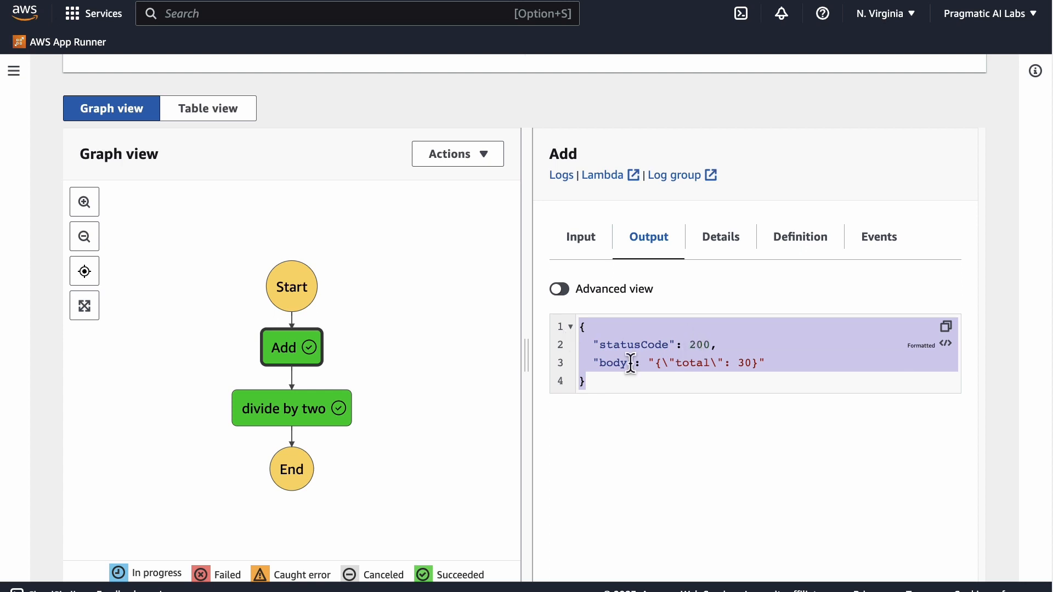
mouse_move(763, 361)
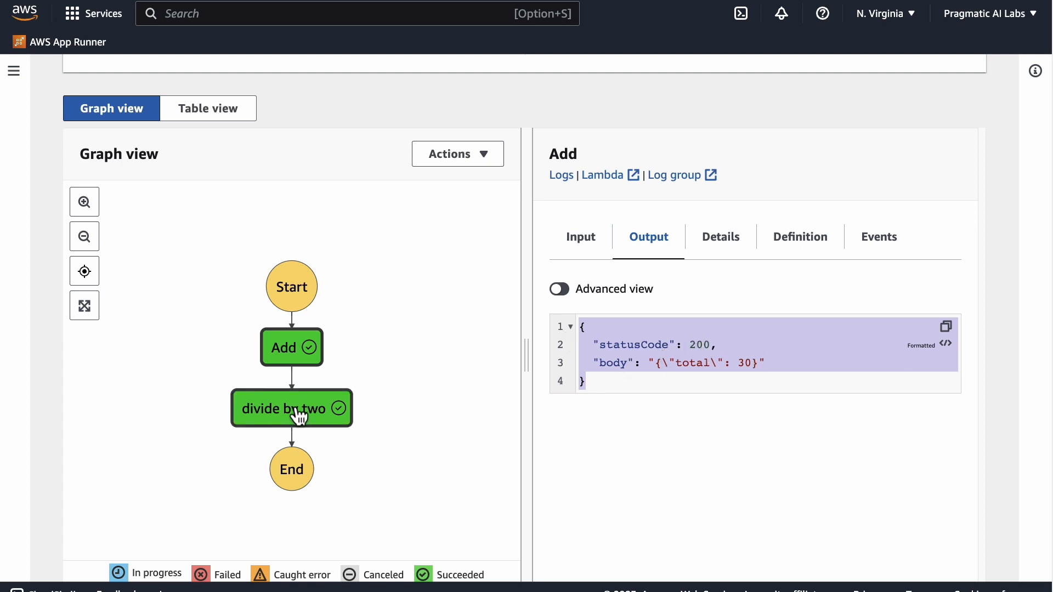
- Inspect the divide by two step: input total 30, output calculation 15.0
click(292, 409)
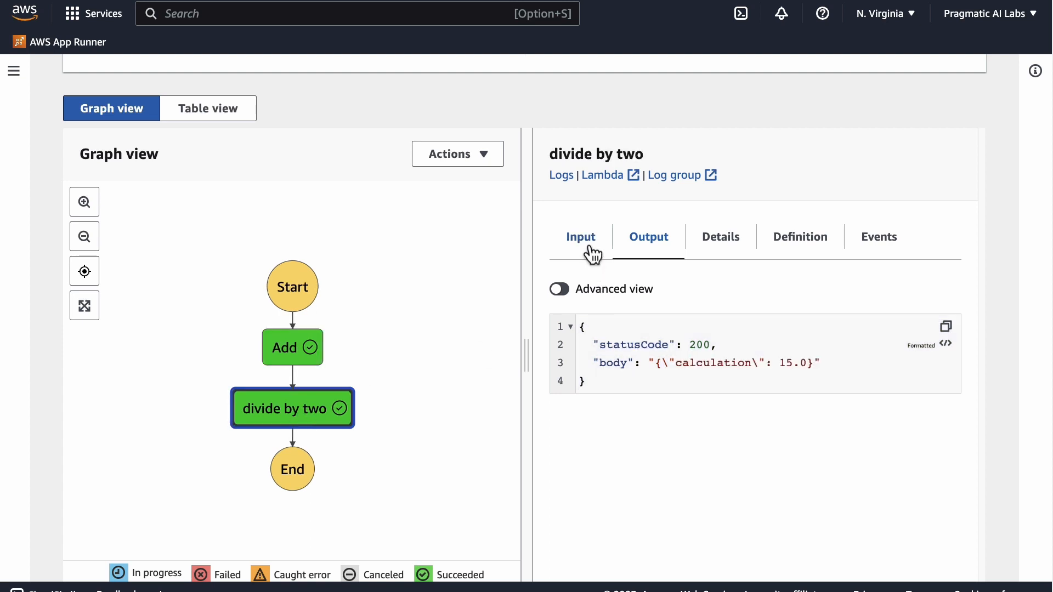
click(580, 237)
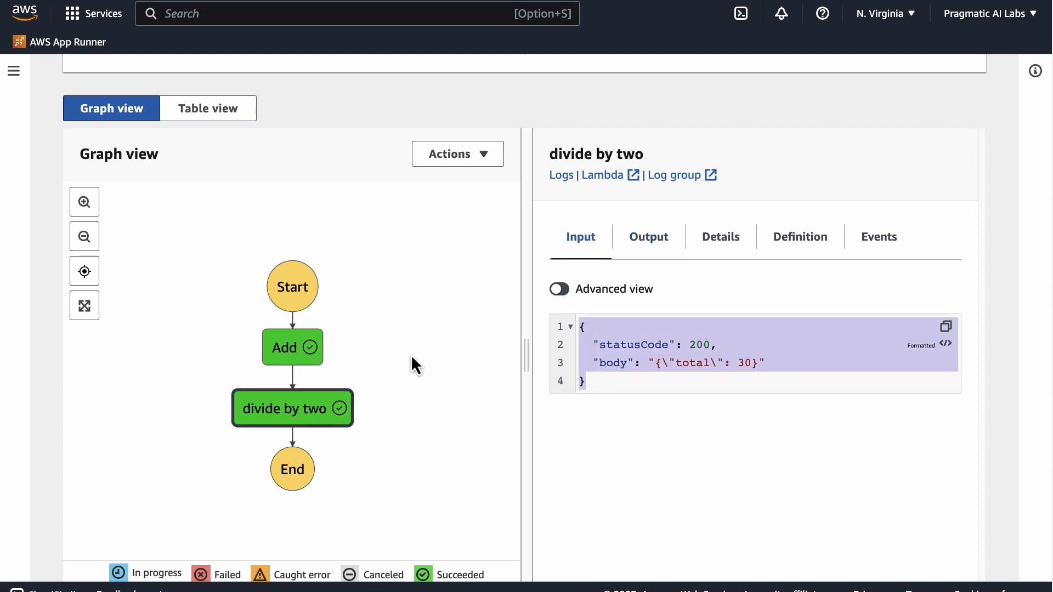
mouse_move(295, 418)
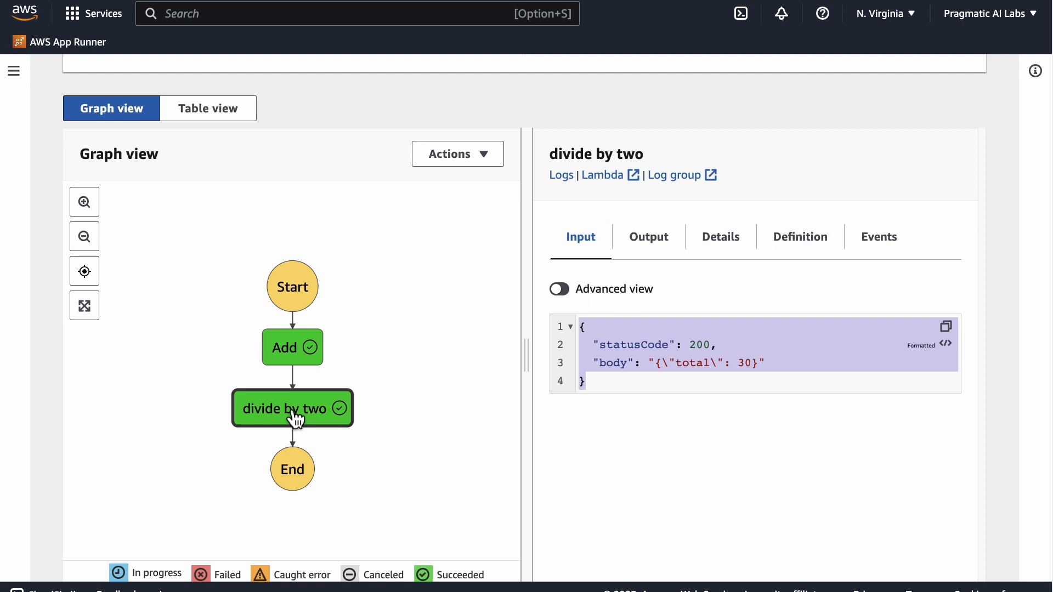
mouse_move(544, 338)
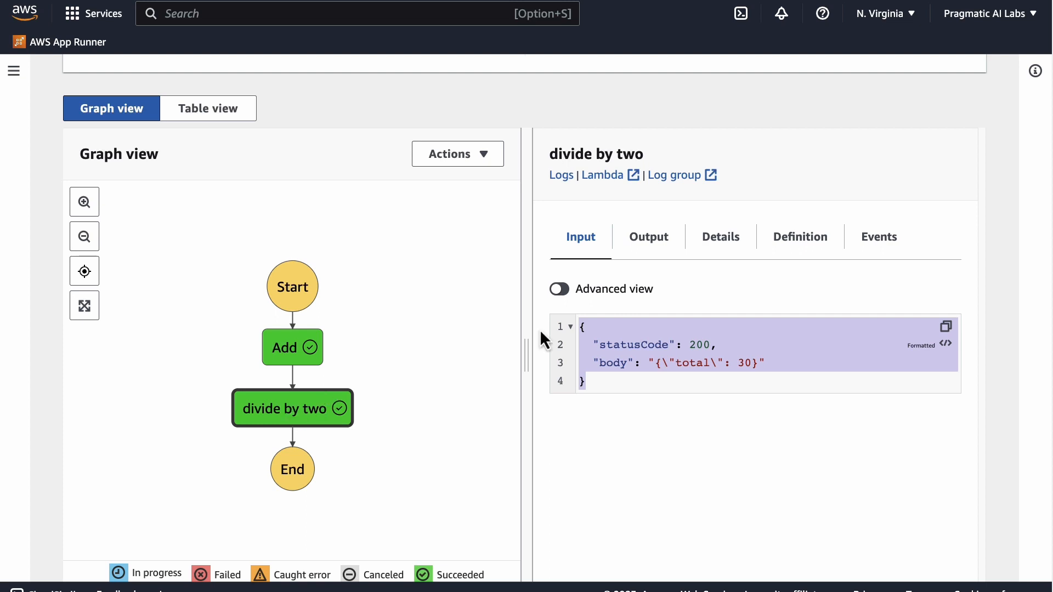
click(649, 236)
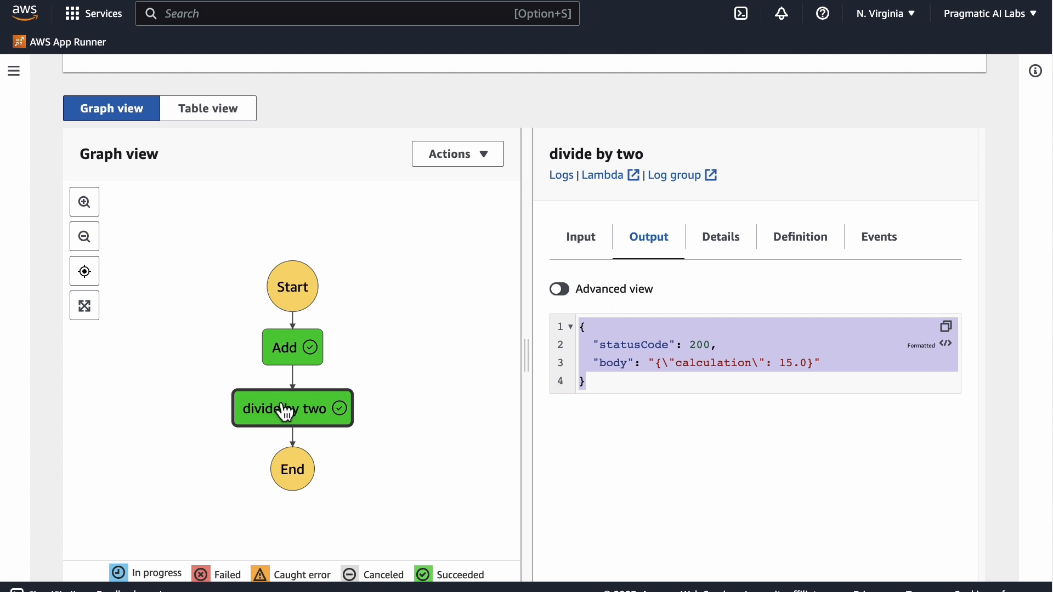
mouse_move(567, 285)
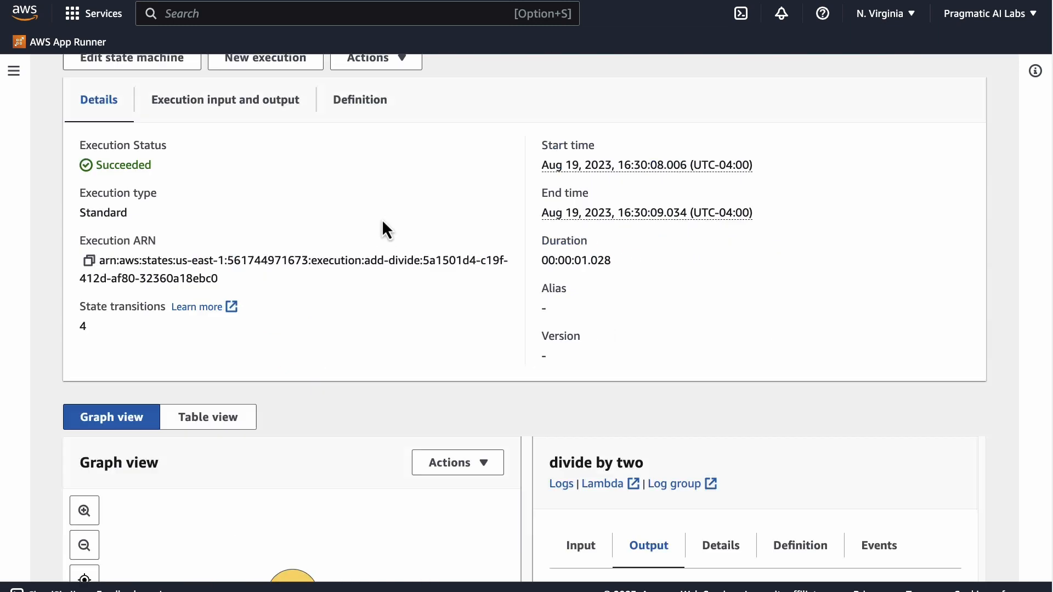
scroll(up, 3)
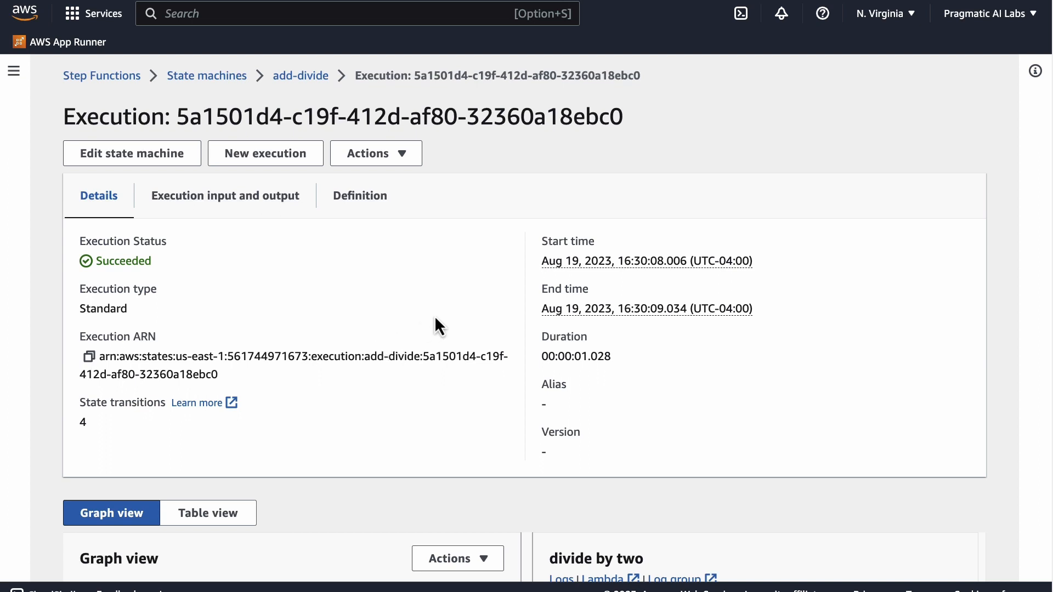
mouse_move(451, 327)
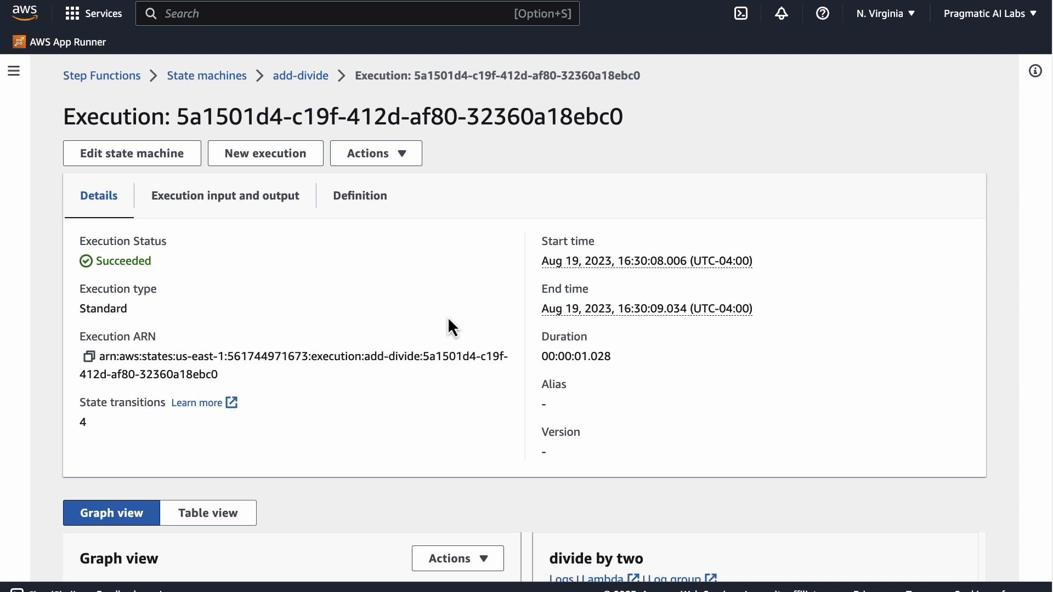
mouse_move(461, 327)
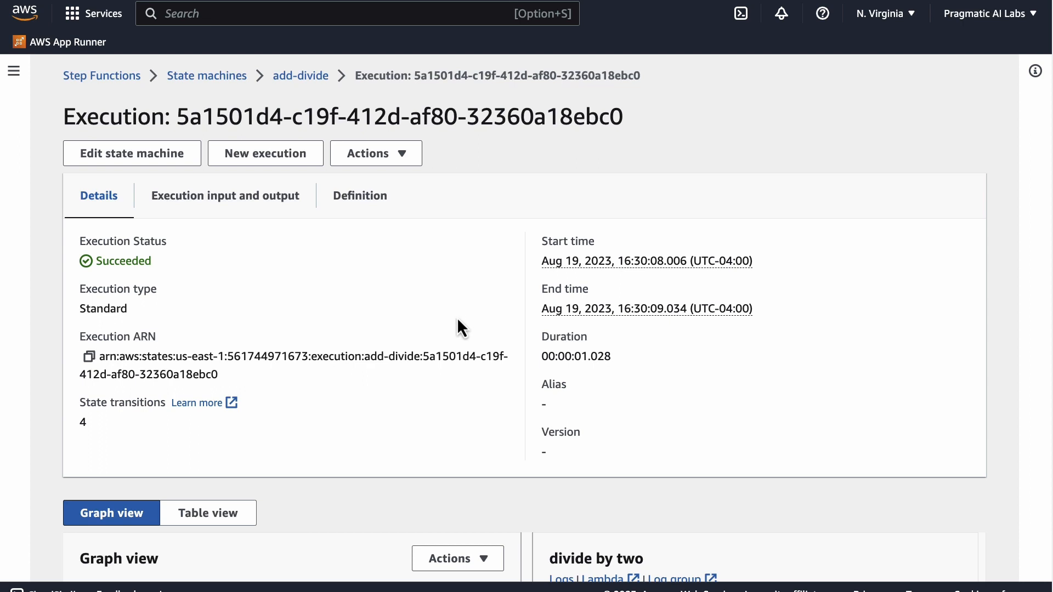
mouse_move(469, 333)
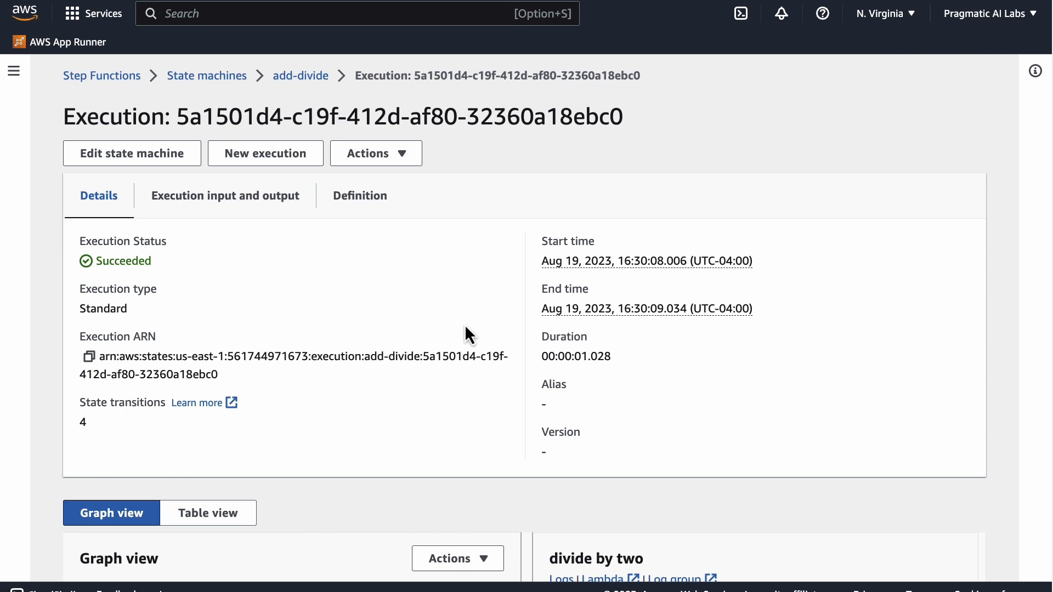
mouse_move(479, 338)
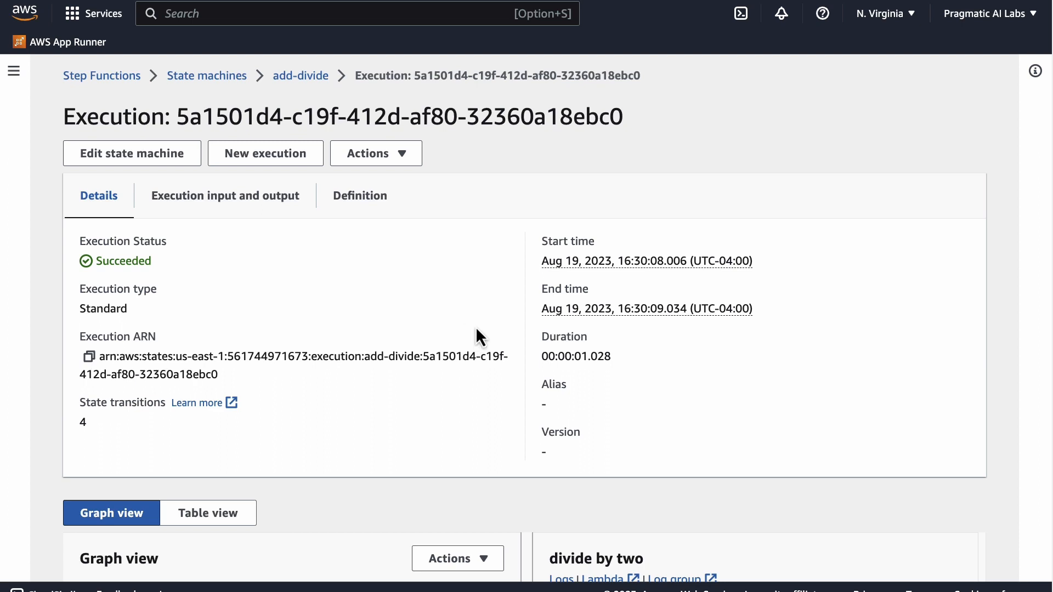
mouse_move(484, 351)
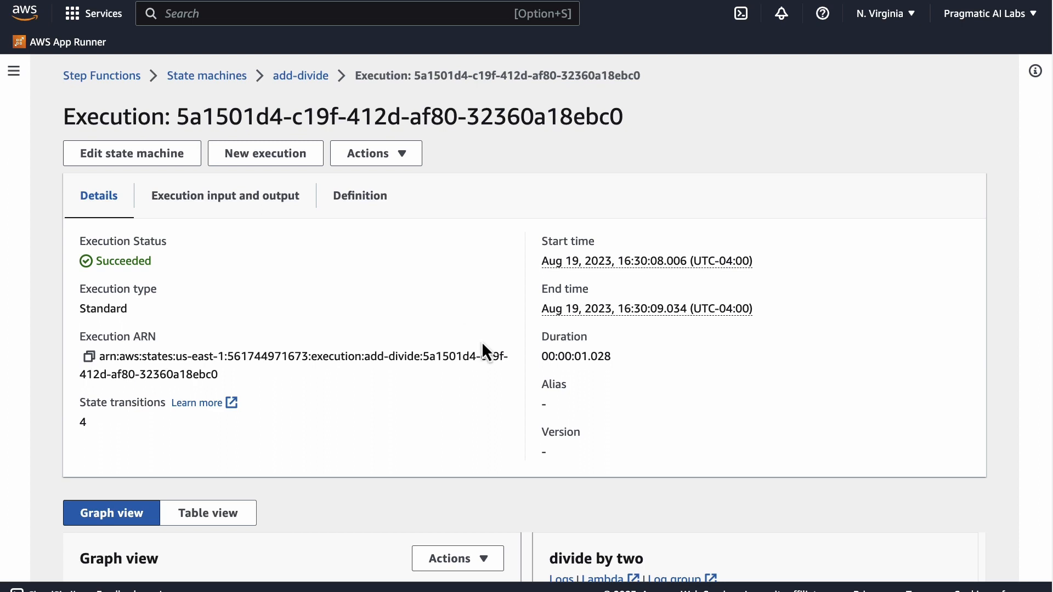
mouse_move(490, 346)
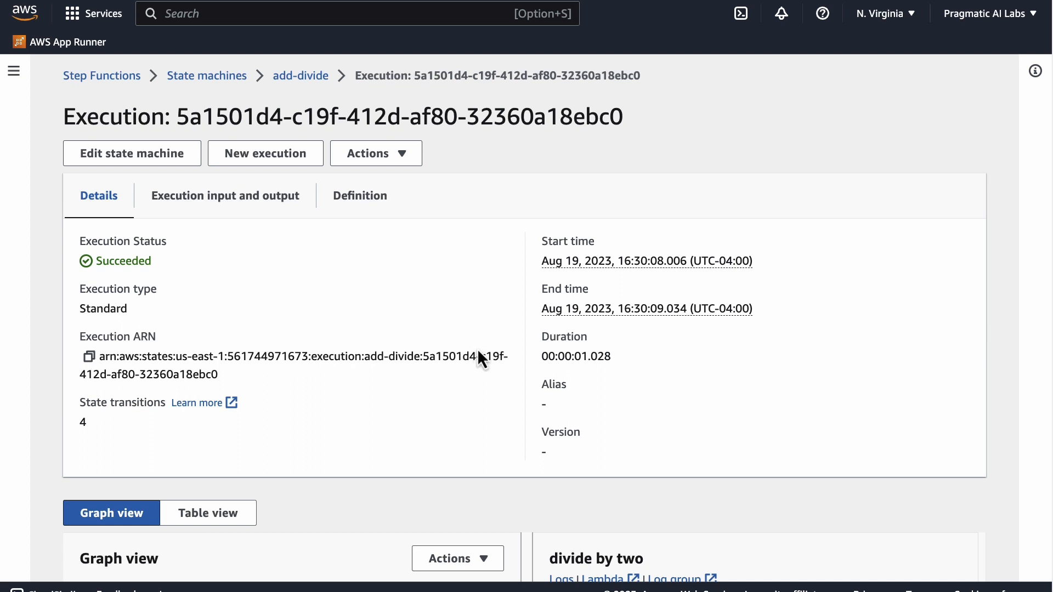
mouse_move(484, 337)
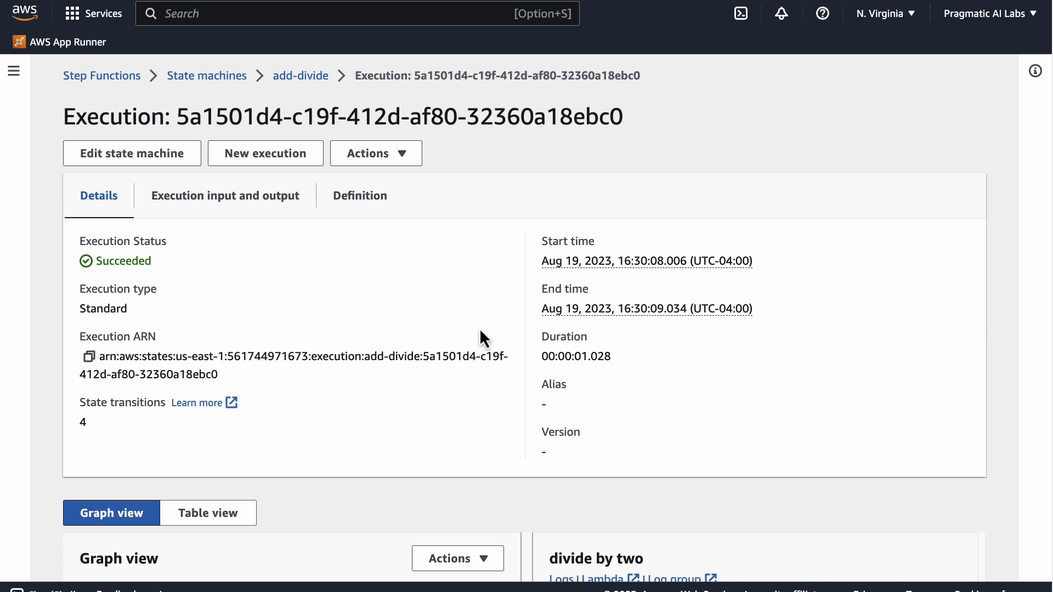
mouse_move(476, 351)
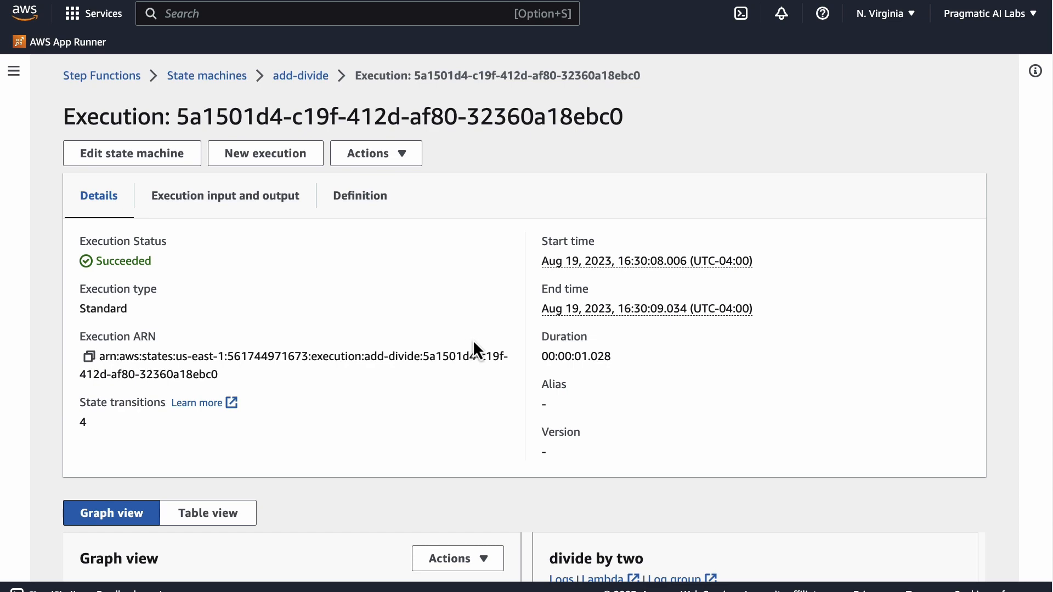
scroll(down, 3)
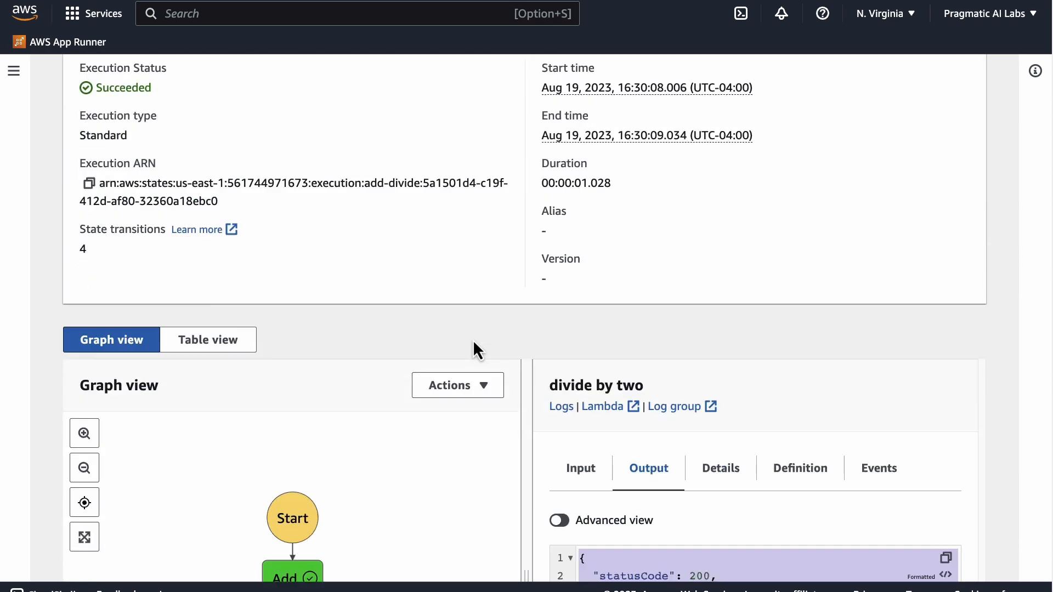
scroll(down, 3)
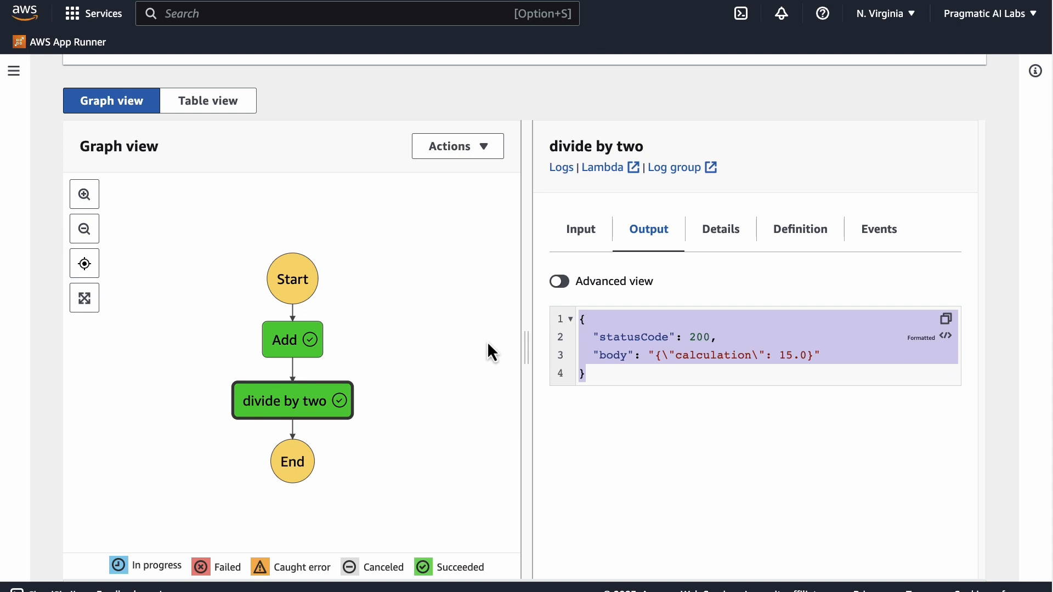
mouse_move(500, 352)
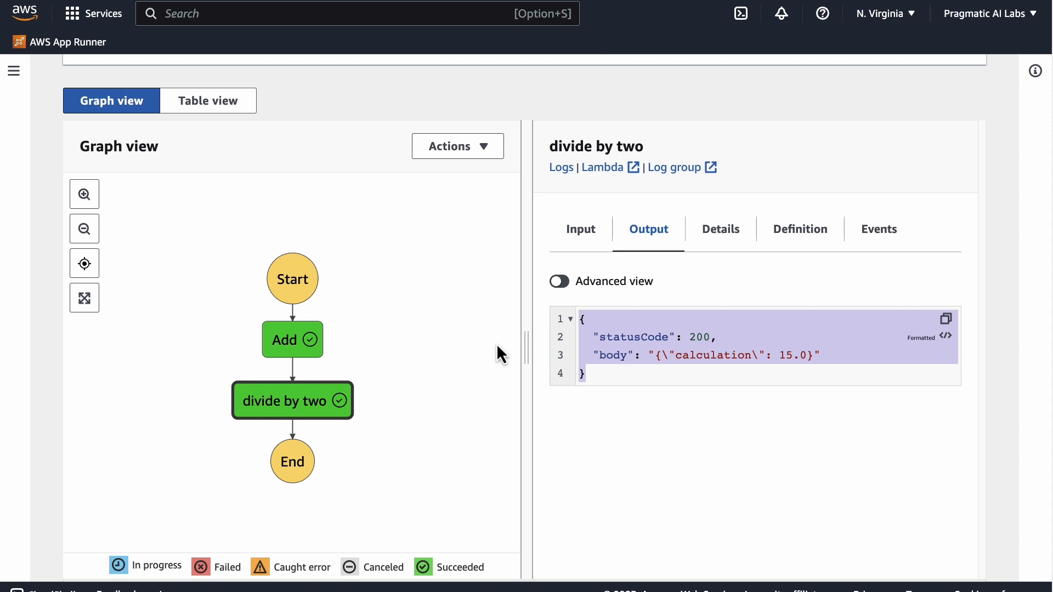